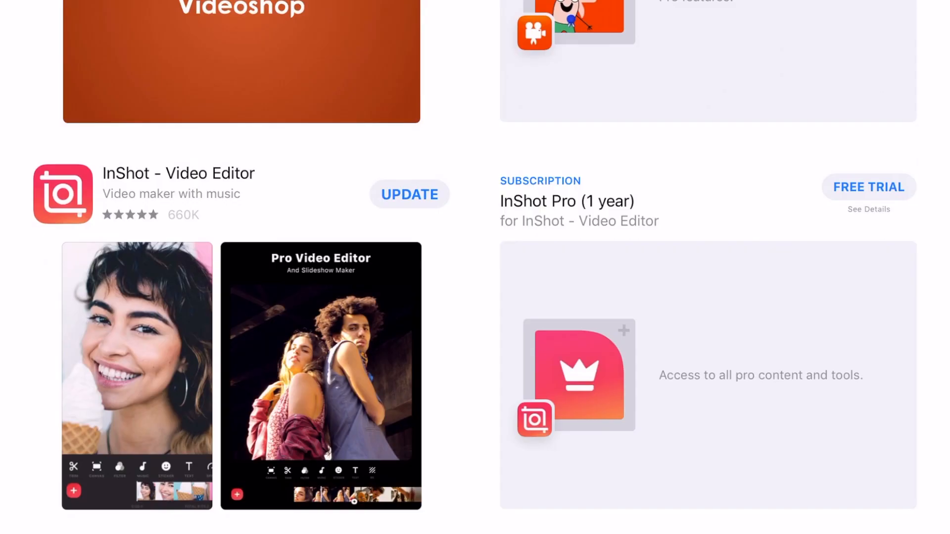
# Step: Scroll the App Store video editor listings to reach Enlight Videoleap and launch it
pyautogui.scroll(-3)
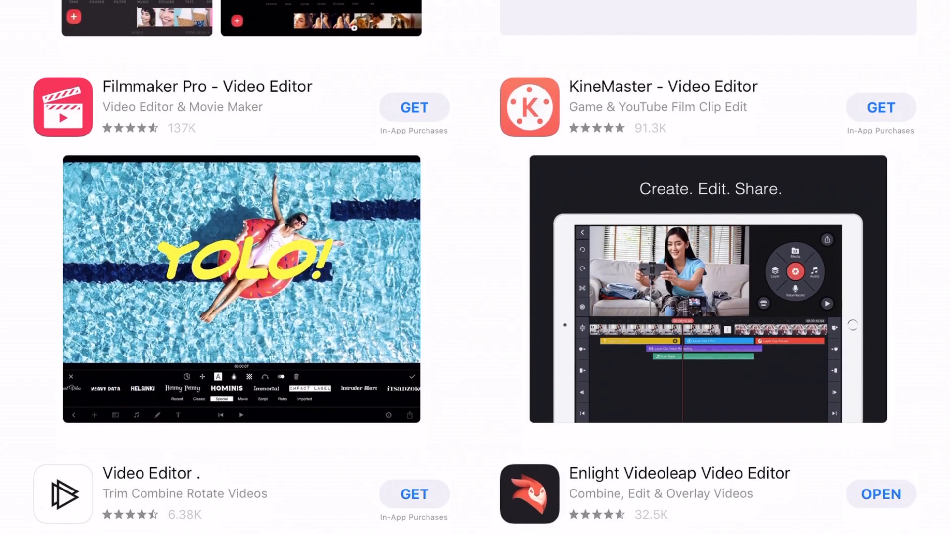
pyautogui.scroll(-3)
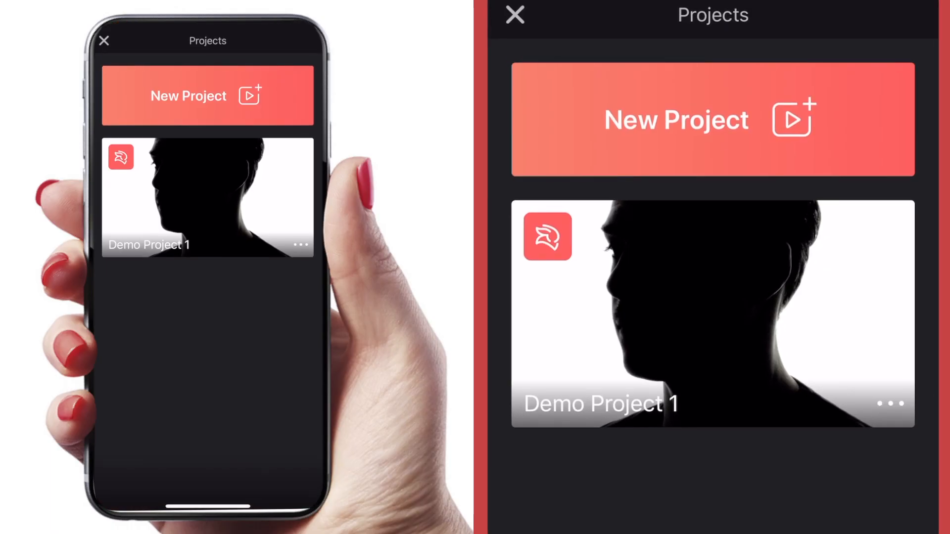
# Step: Start a new project and browse the Getty Images stock library
pyautogui.click(208, 197)
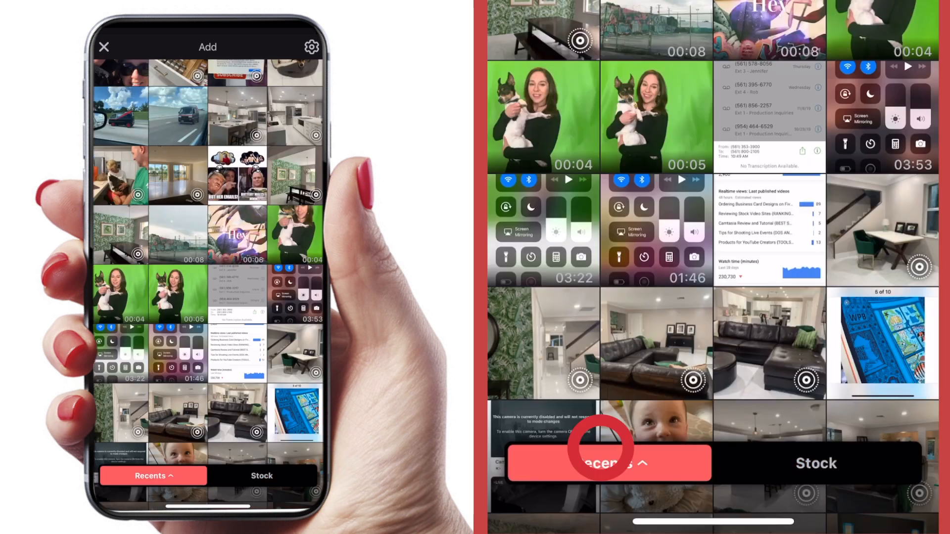
pyautogui.click(609, 463)
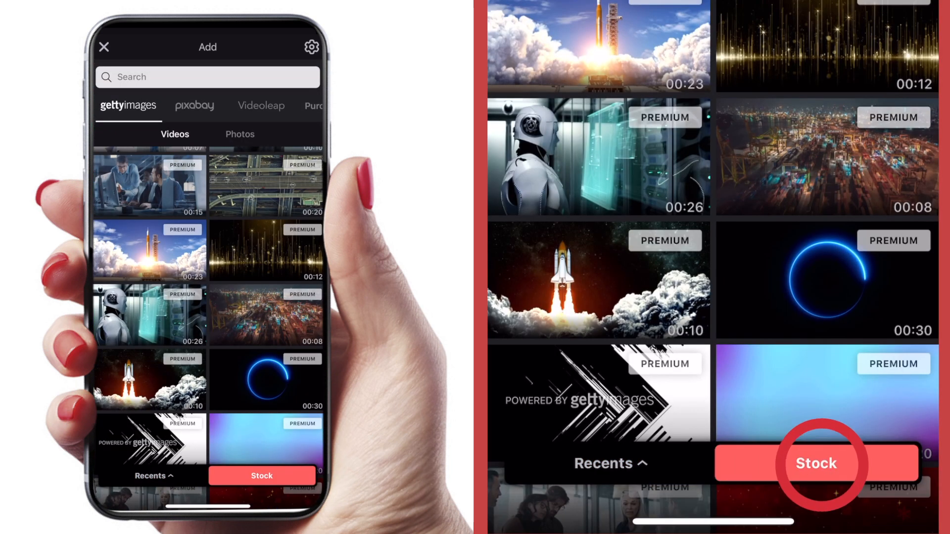
pyautogui.click(815, 464)
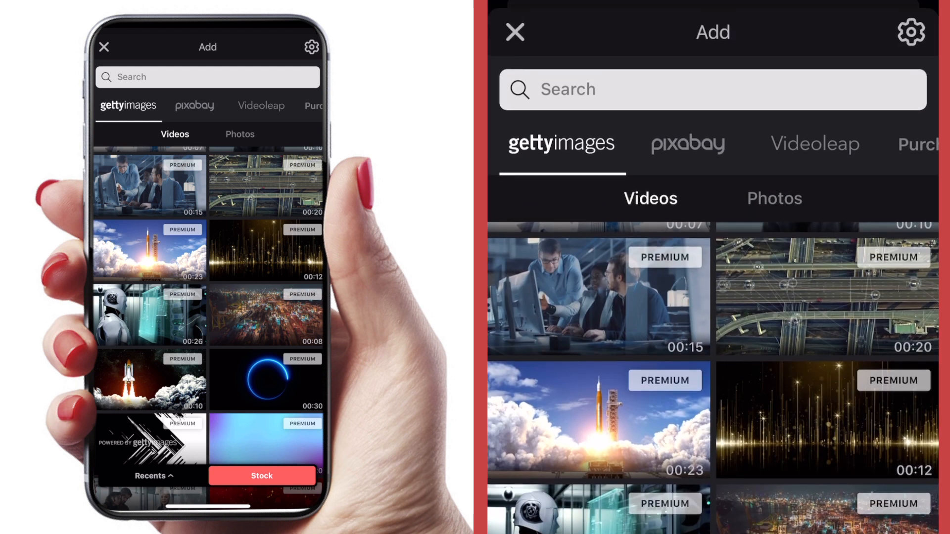
pyautogui.scroll(-3)
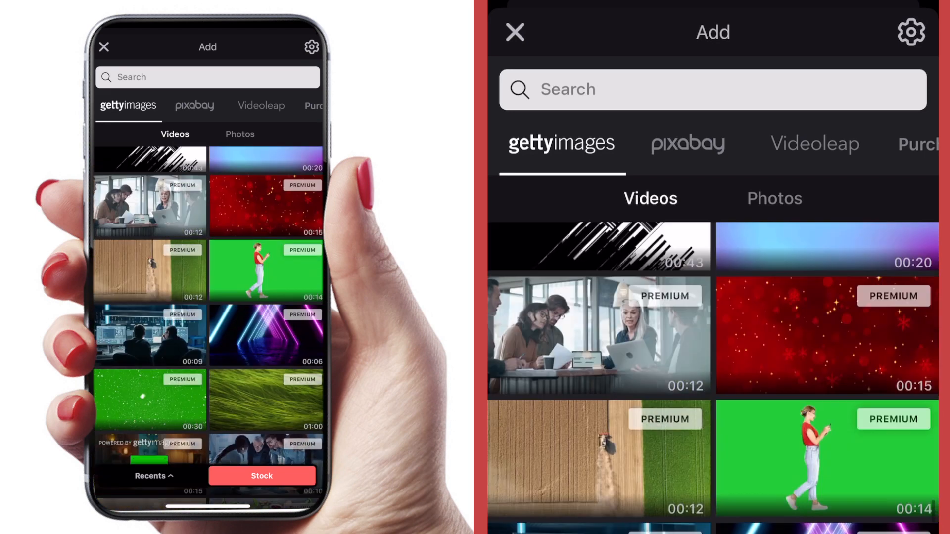
pyautogui.scroll(-3)
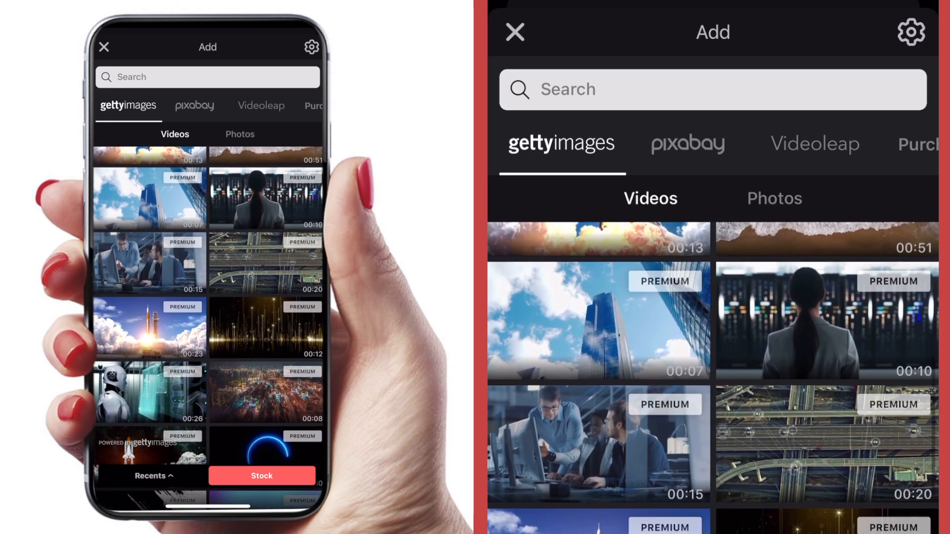
pyautogui.scroll(-3)
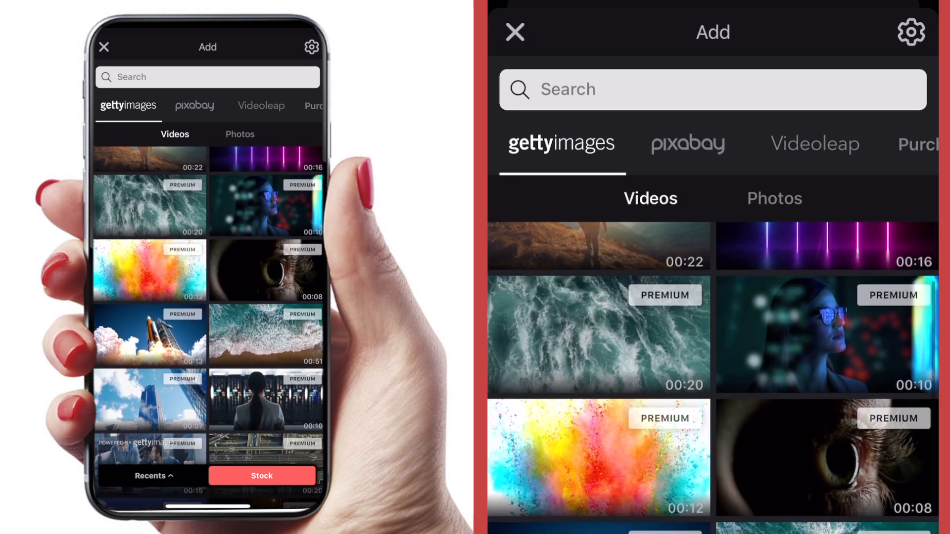
pyautogui.scroll(-3)
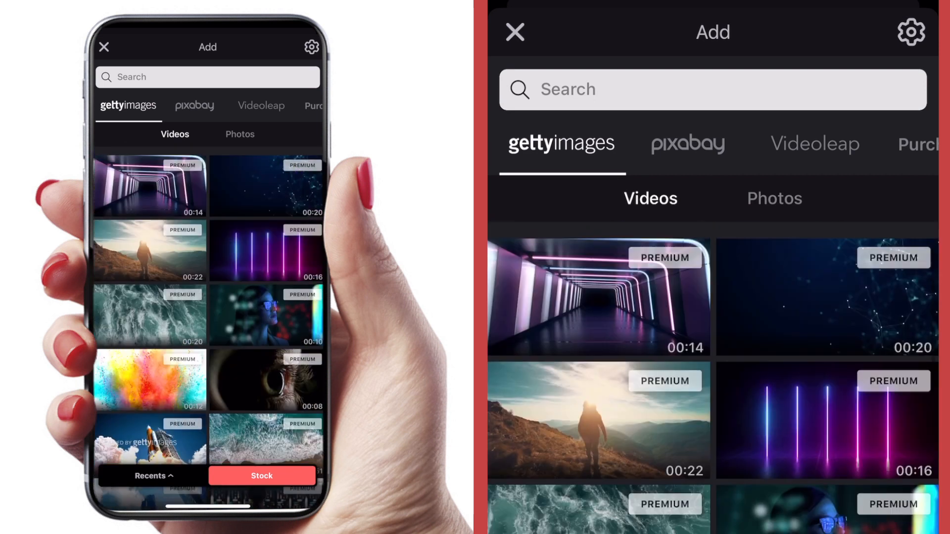
pyautogui.scroll(-3)
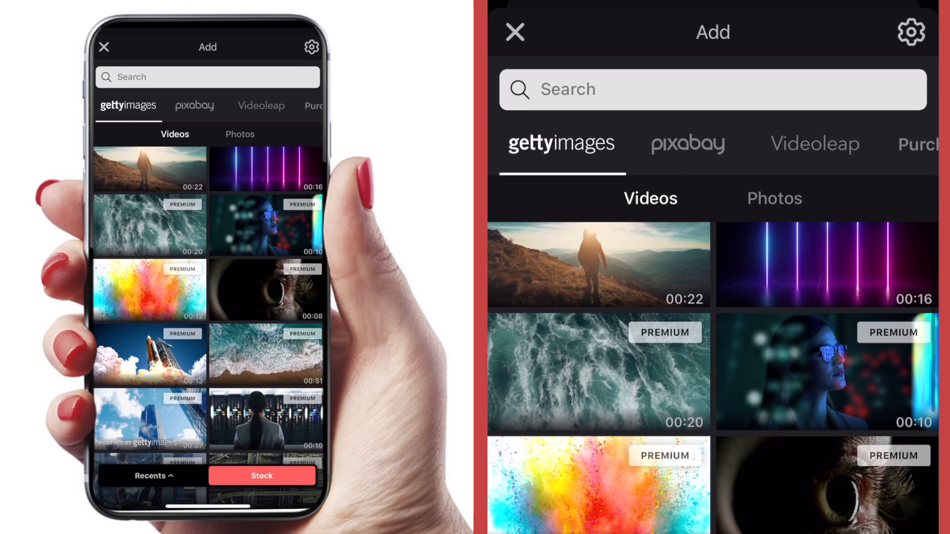
# Step: Browse the Pixabay and Videoleap stock collections and pick the city skyline clip
pyautogui.click(687, 143)
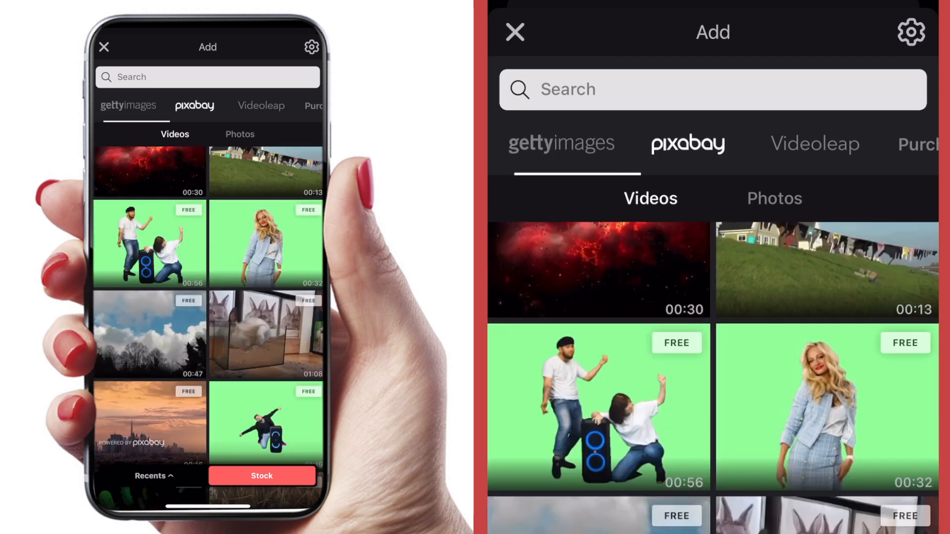
pyautogui.click(815, 144)
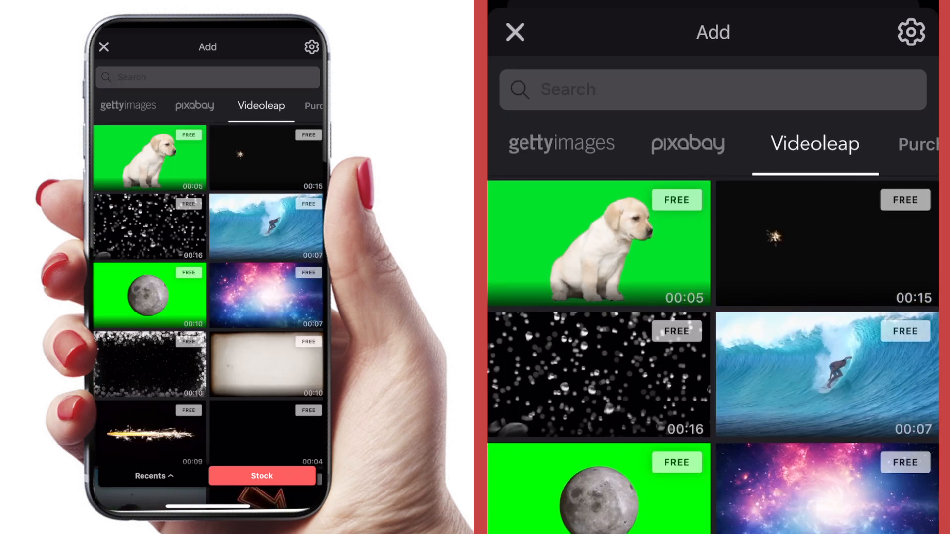
pyautogui.scroll(-3)
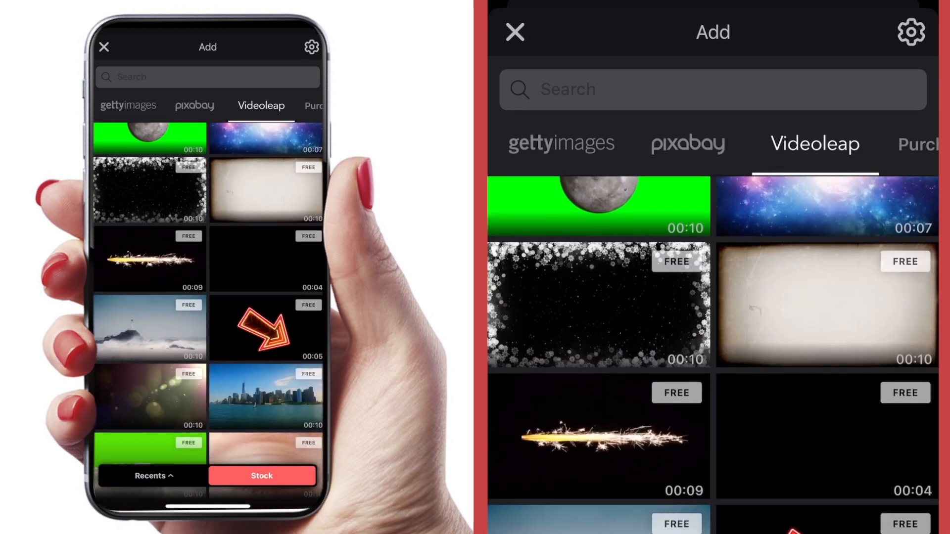
pyautogui.scroll(-3)
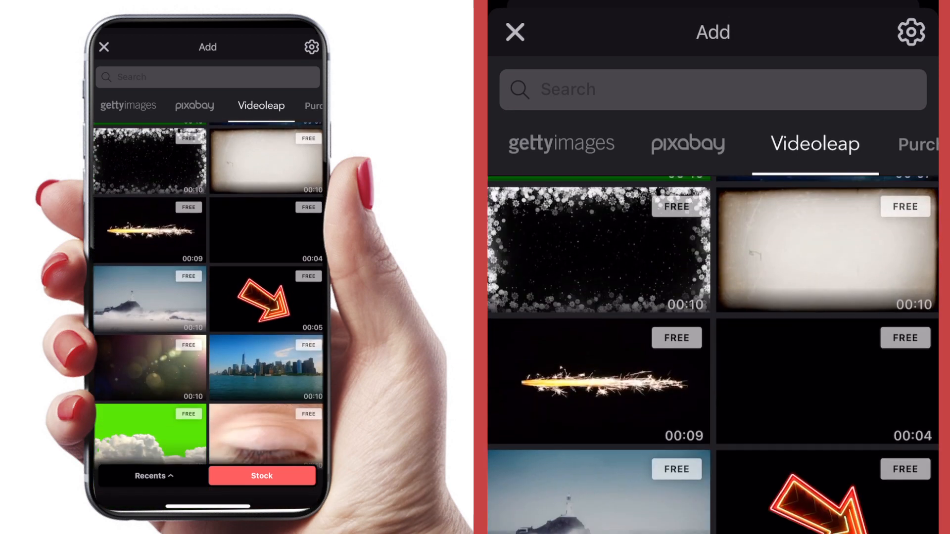
pyautogui.scroll(-3)
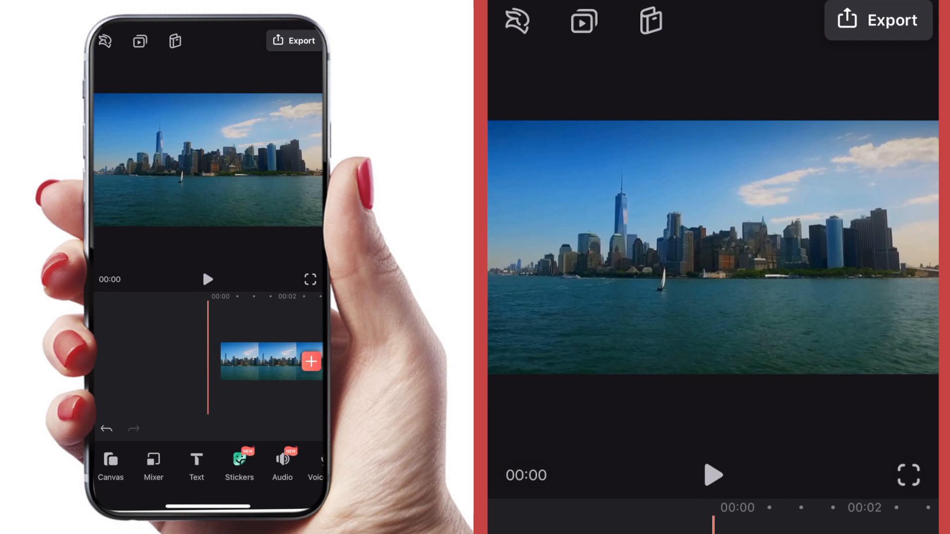
# Step: Add the green-screen woman-with-dog clip from Recents as a Mixer overlay
pyautogui.click(208, 279)
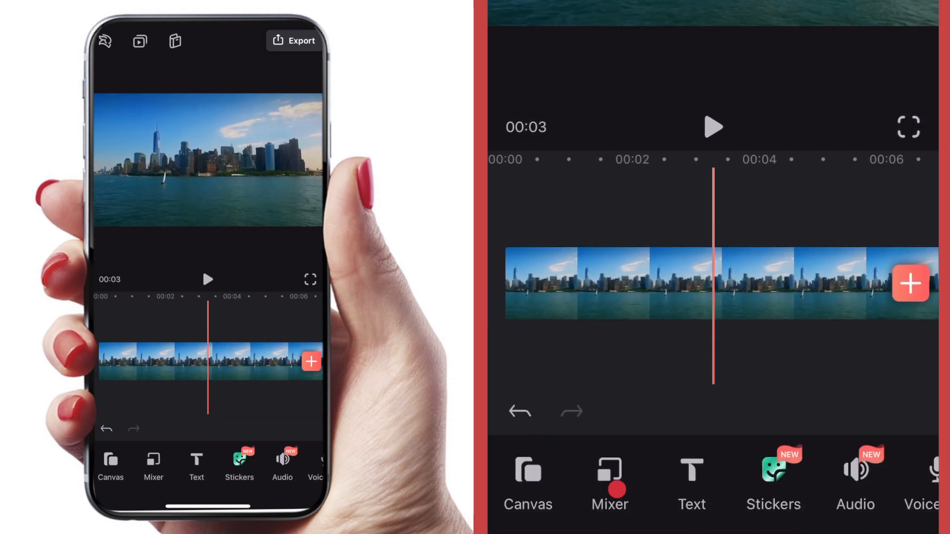
pyautogui.click(311, 362)
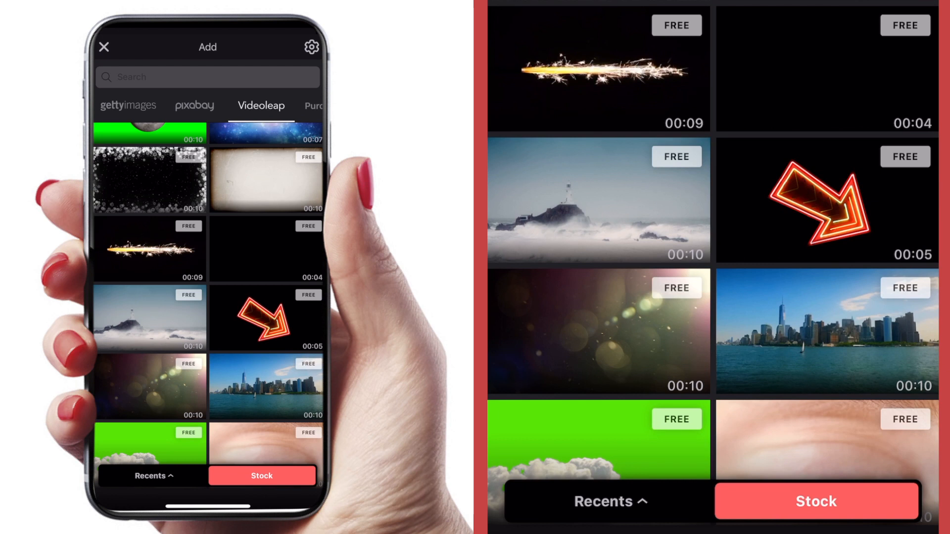
pyautogui.click(153, 475)
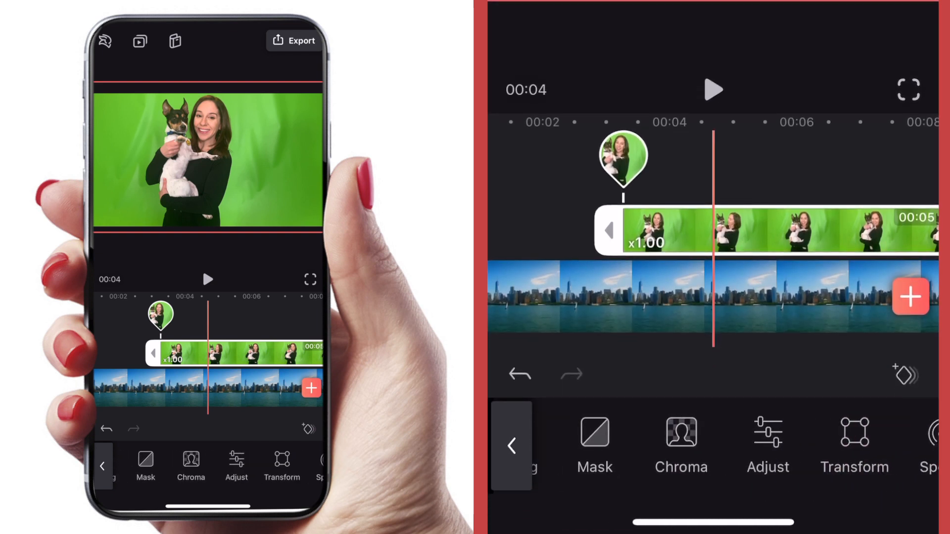
# Step: Apply Chroma to the overlay to key out its green background
pyautogui.click(767, 443)
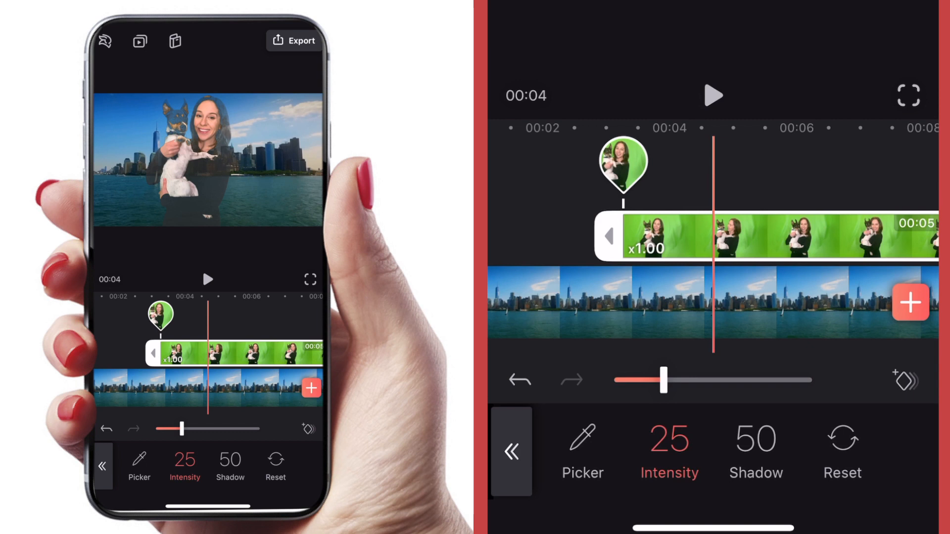
# Step: Tune the chroma key intensity to about 17 and raise the shadow to about 81
pyautogui.moveTo(664, 380); pyautogui.dragTo(650, 380)
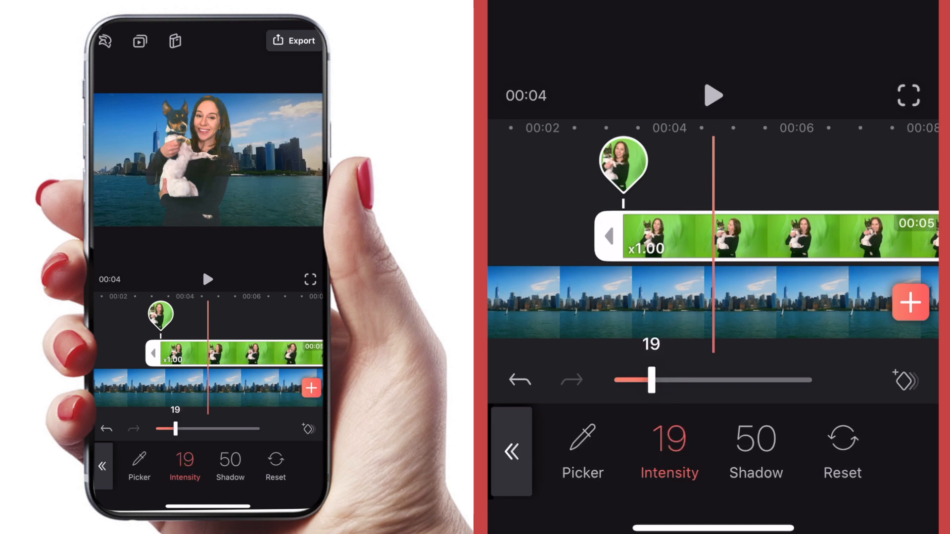
pyautogui.moveTo(651, 380); pyautogui.dragTo(613, 380)
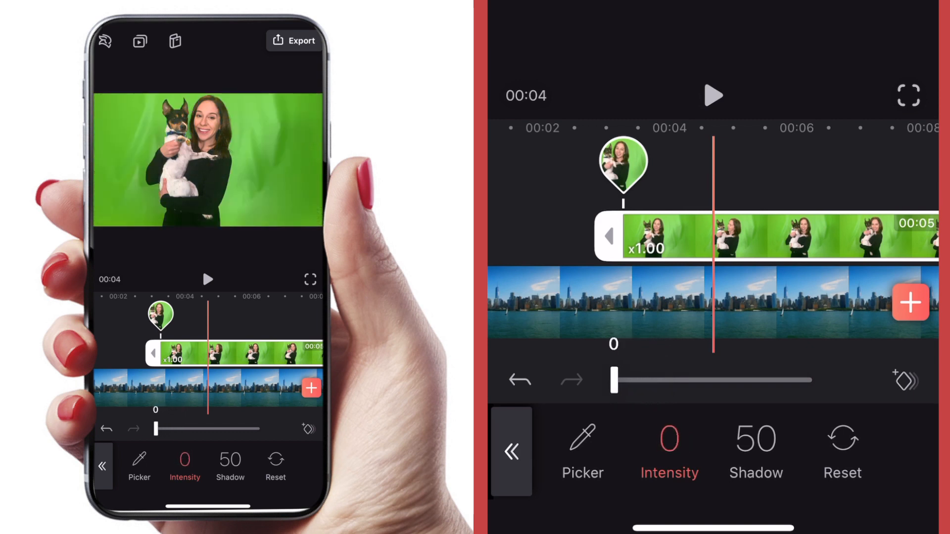
pyautogui.moveTo(613, 380); pyautogui.dragTo(641, 380)
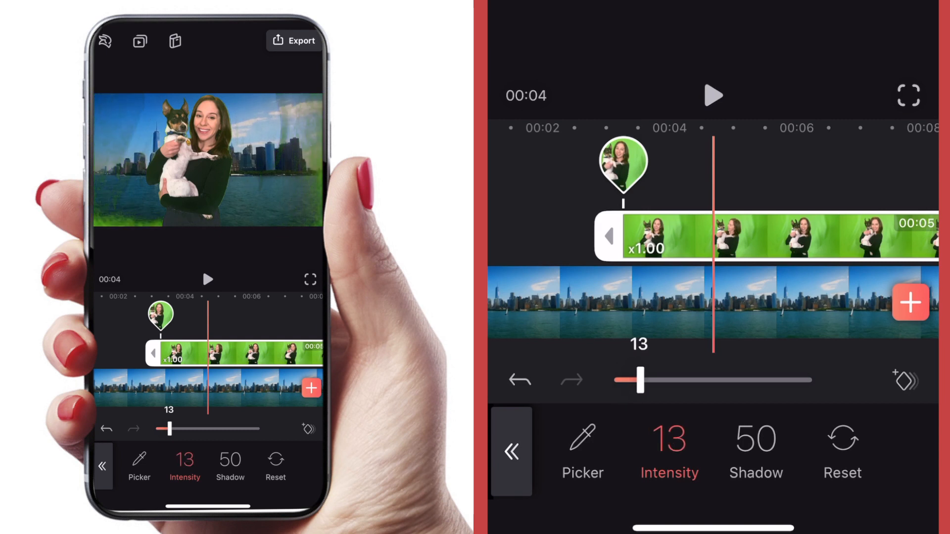
pyautogui.moveTo(639, 380); pyautogui.dragTo(649, 380)
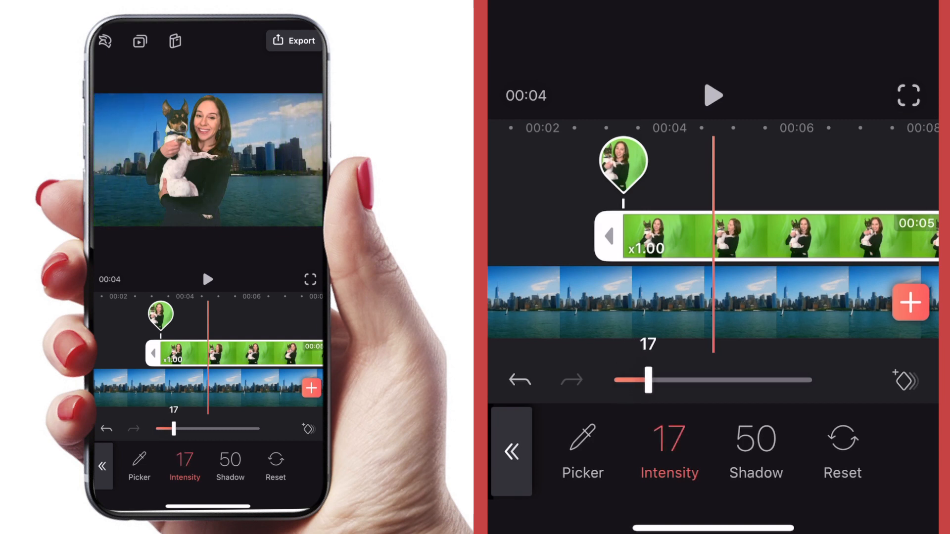
pyautogui.moveTo(645, 380); pyautogui.dragTo(651, 380)
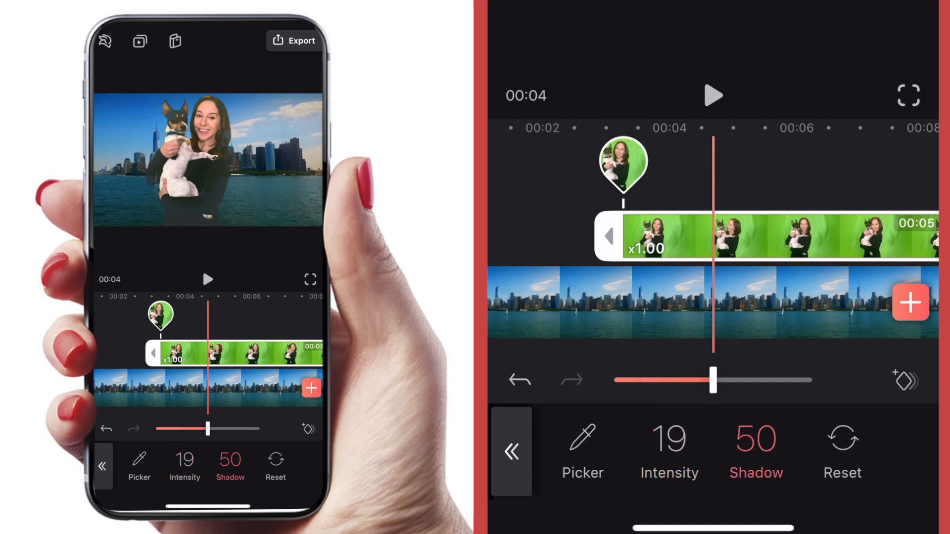
pyautogui.moveTo(712, 380); pyautogui.dragTo(737, 381)
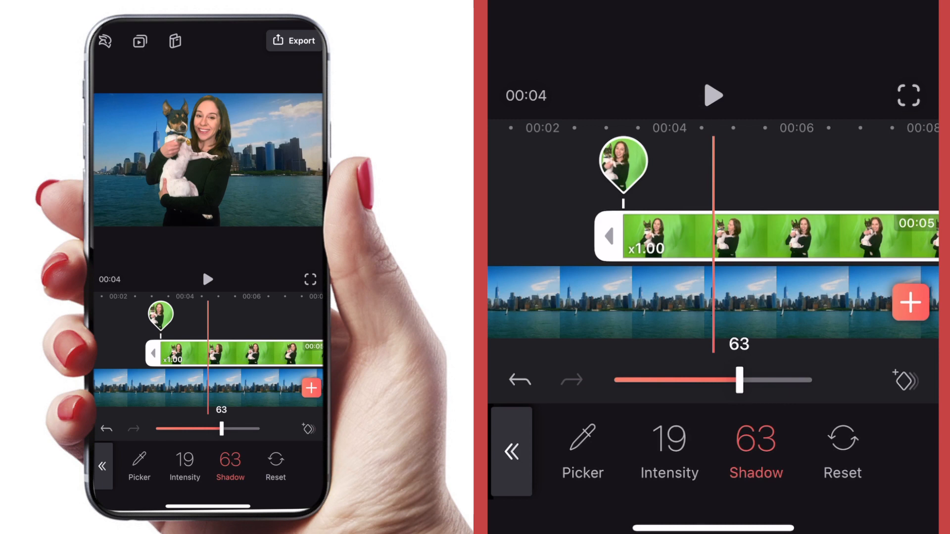
pyautogui.moveTo(739, 380); pyautogui.dragTo(774, 380)
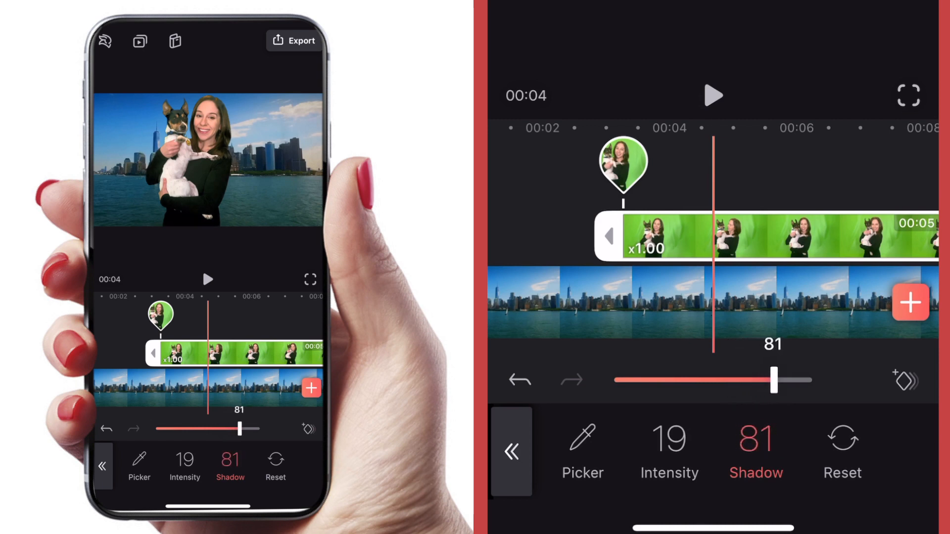
pyautogui.moveTo(773, 380); pyautogui.dragTo(788, 381)
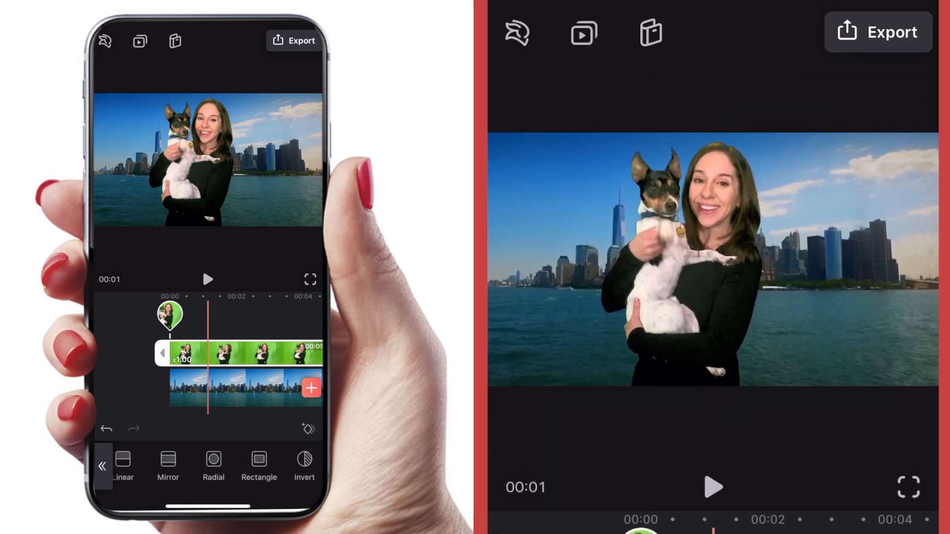
# Step: Apply a rectangle mask to the green-screen clip, then start a new project
pyautogui.click(258, 460)
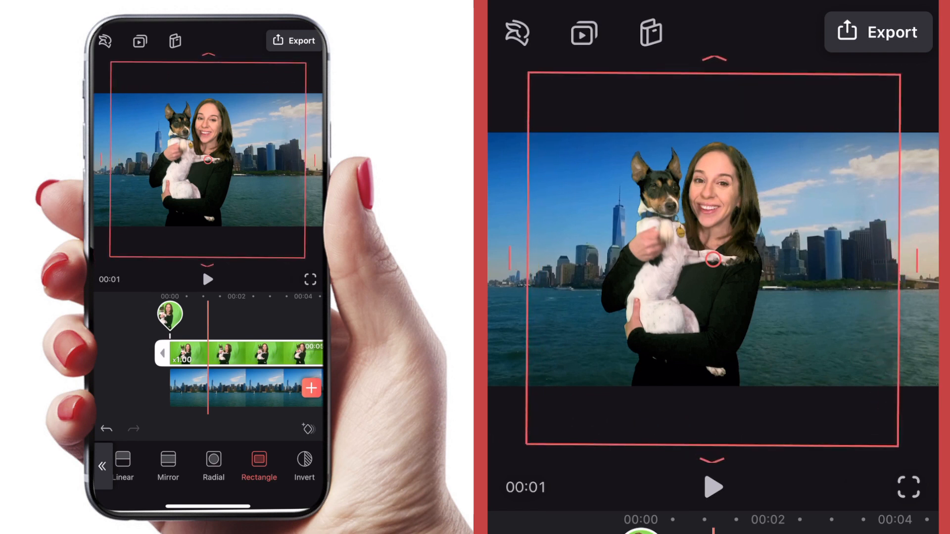
pyautogui.click(102, 465)
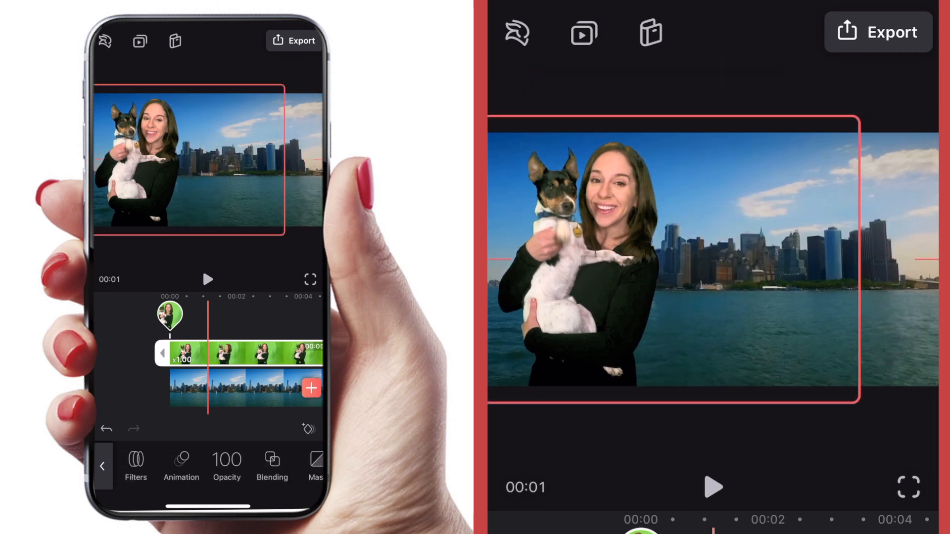
pyautogui.click(208, 279)
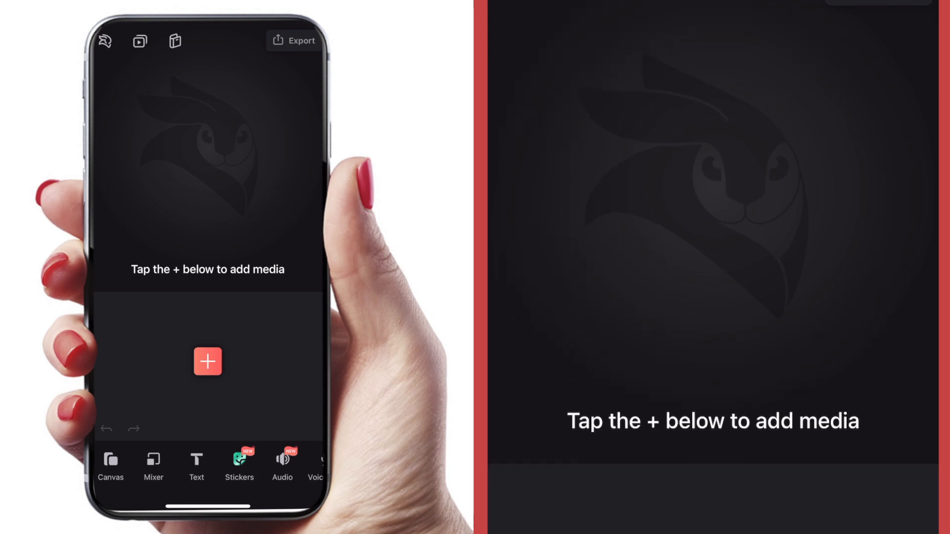
# Step: Add the stock clip of clouds over silhouetted trees to the empty project
pyautogui.click(208, 361)
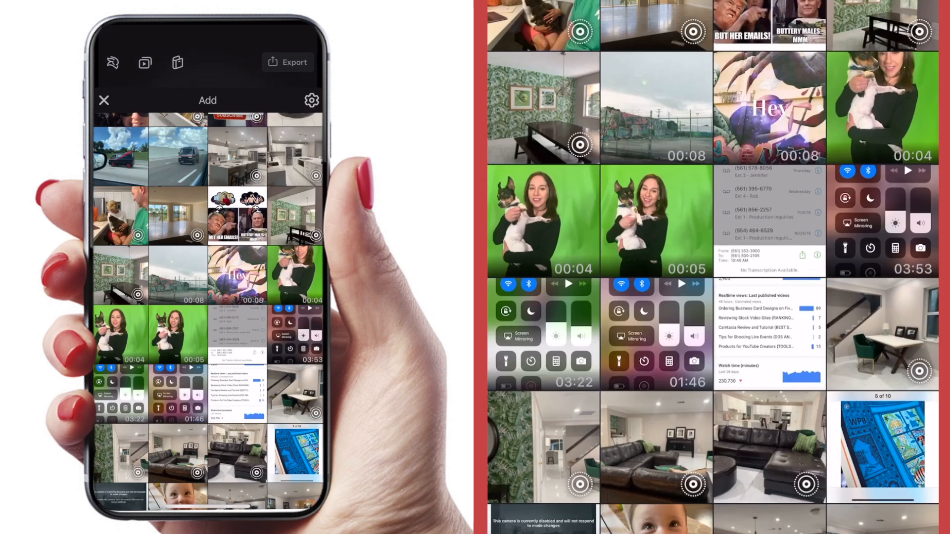
pyautogui.click(262, 476)
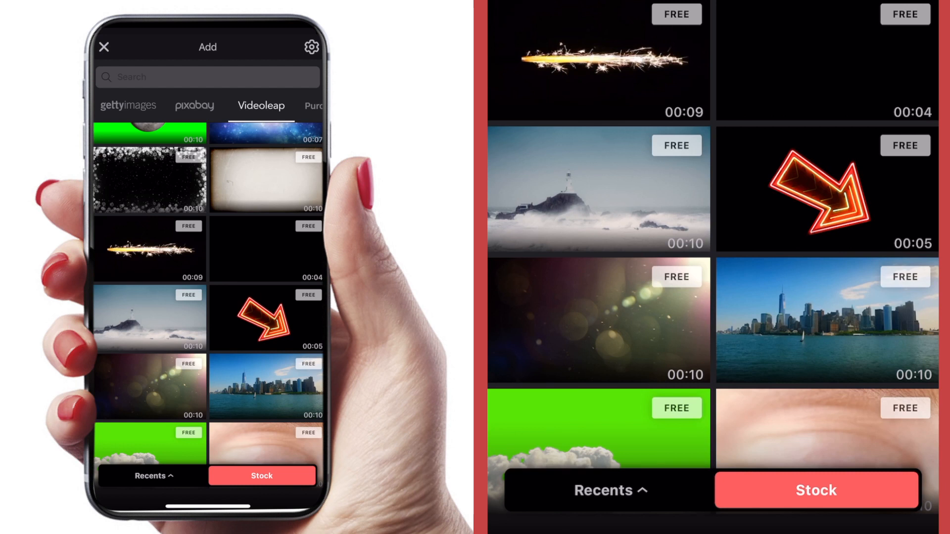
pyautogui.click(195, 105)
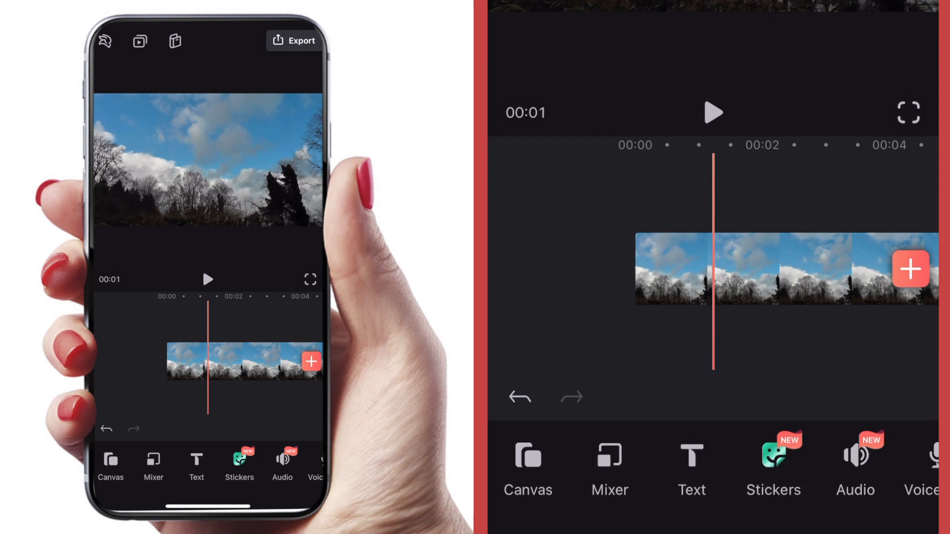
pyautogui.click(311, 361)
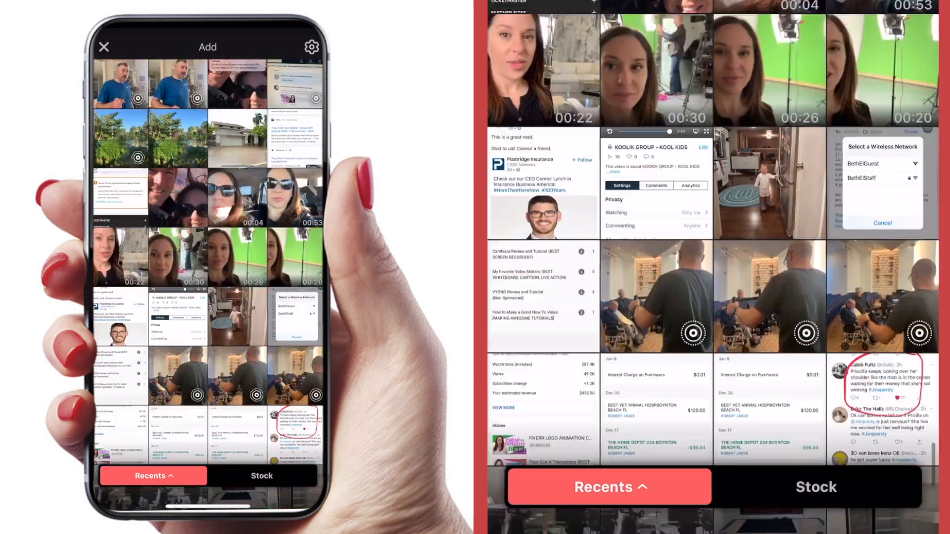
# Step: Scroll Recents to find the clip of the man against a white wall
pyautogui.scroll(-3)
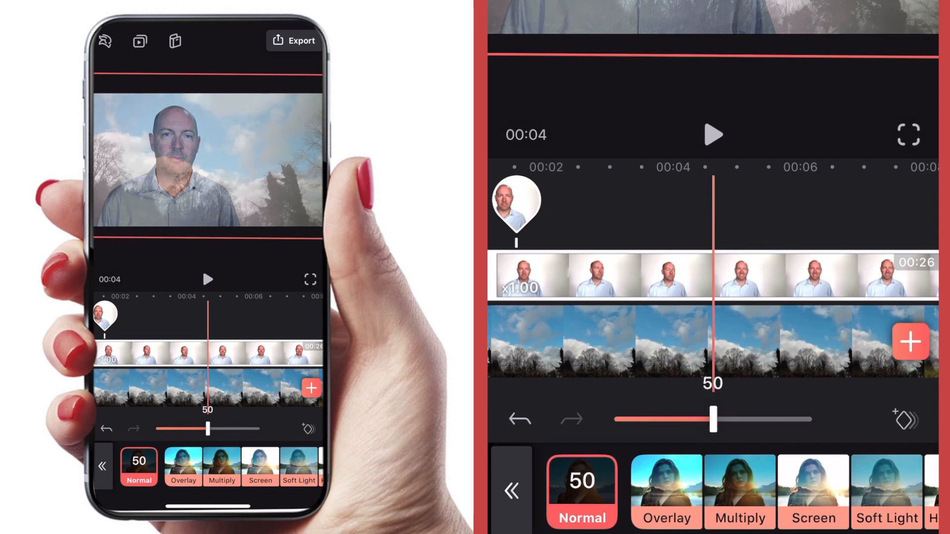
# Step: Push the man's Overlay blend to full strength and preview the playback
pyautogui.moveTo(208, 429); pyautogui.dragTo(239, 429)
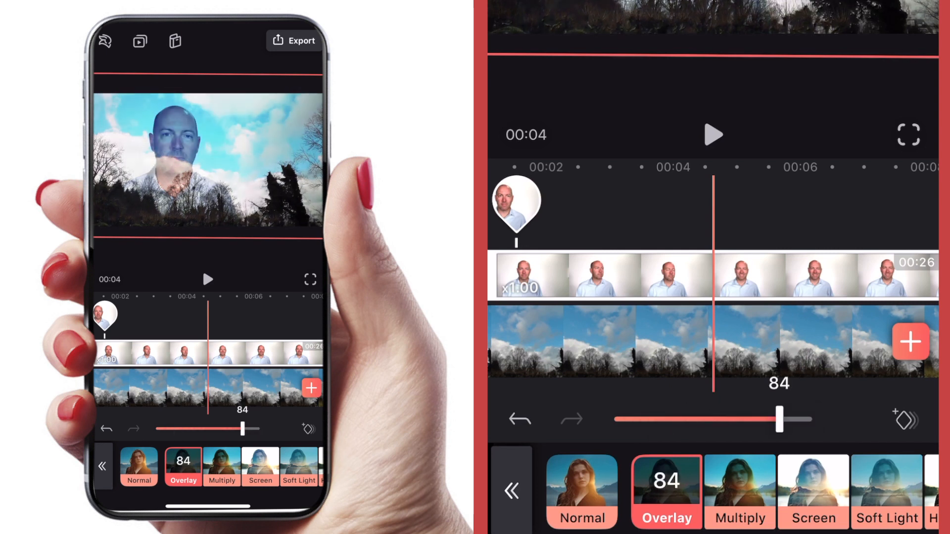
pyautogui.moveTo(244, 429); pyautogui.dragTo(259, 430)
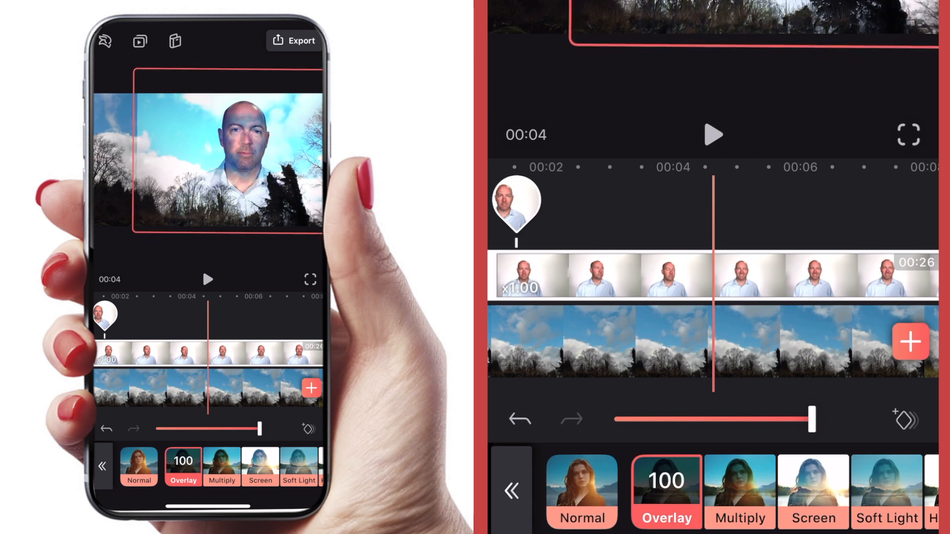
pyautogui.click(208, 279)
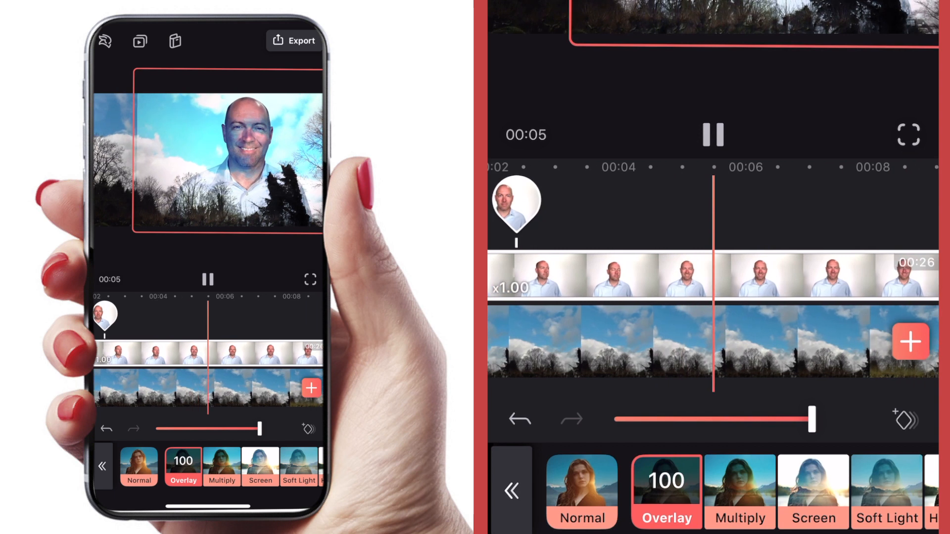
pyautogui.click(222, 466)
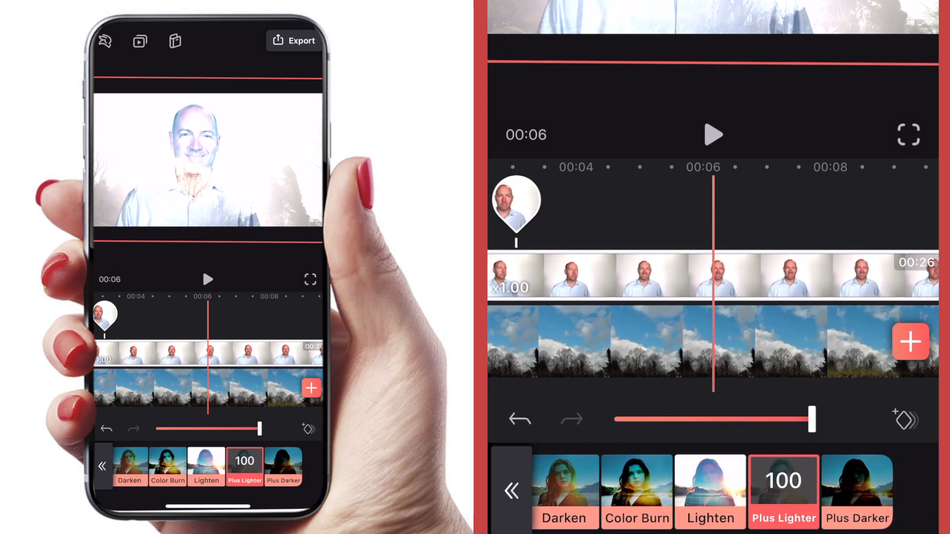
# Step: Scroll through other blend modes, then readjust the Overlay strength
pyautogui.moveTo(814, 418); pyautogui.dragTo(743, 419)
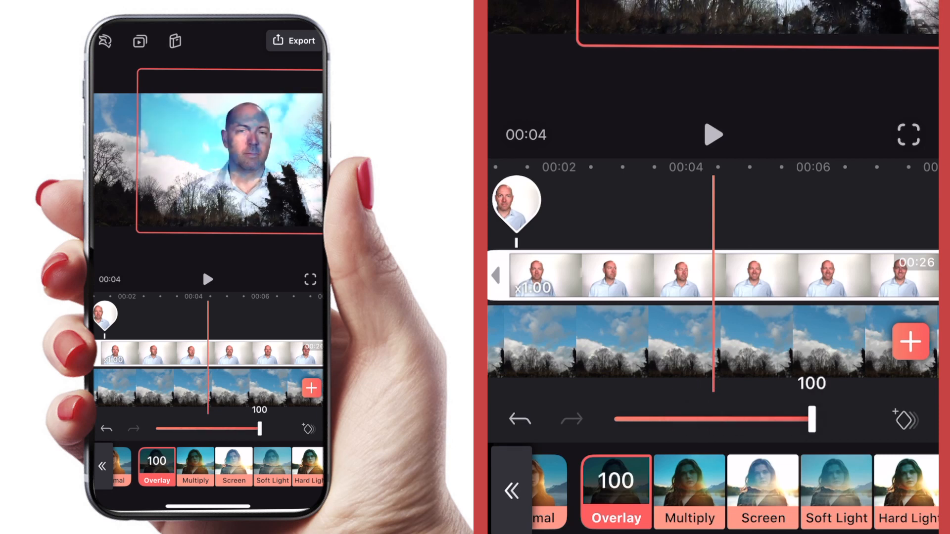
pyautogui.moveTo(258, 430); pyautogui.dragTo(242, 430)
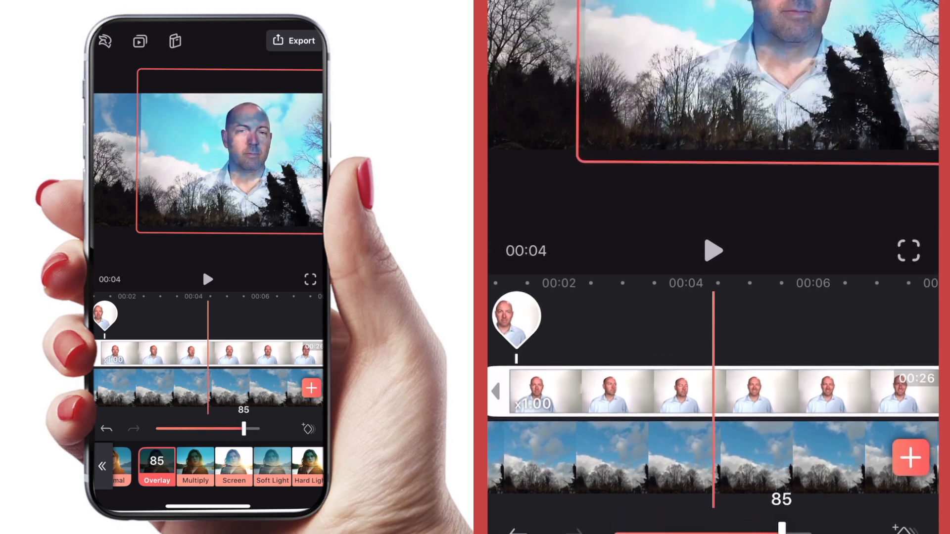
pyautogui.moveTo(242, 429); pyautogui.dragTo(194, 429)
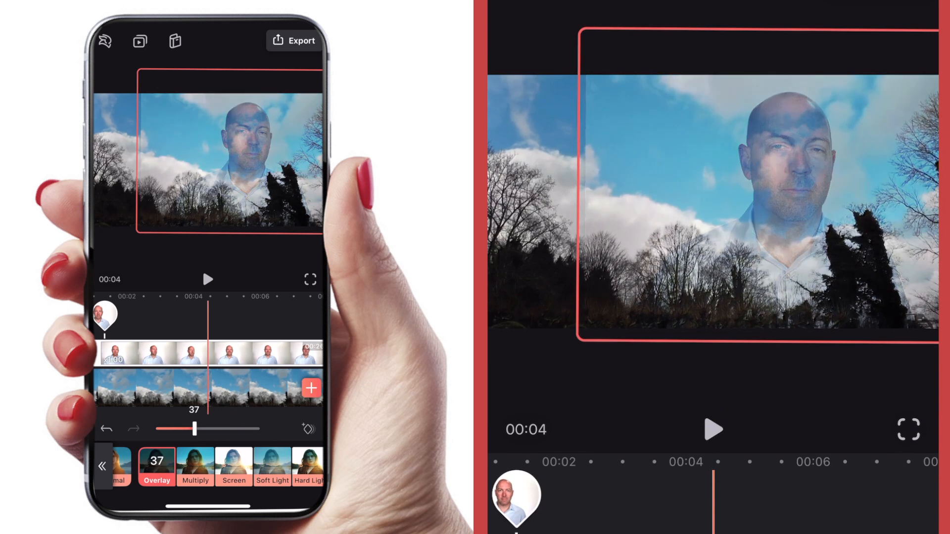
pyautogui.moveTo(197, 430); pyautogui.dragTo(261, 430)
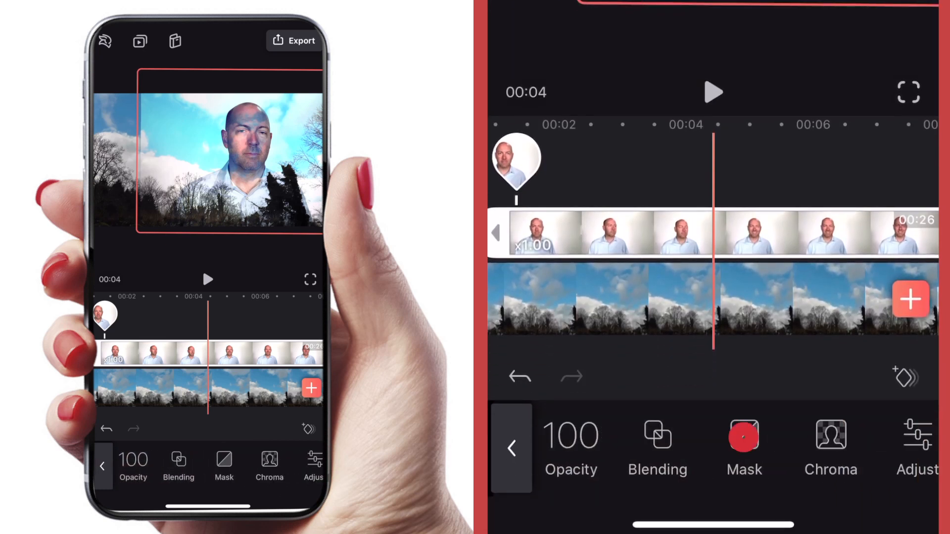
# Step: Apply a radial mask around the man's head and shoulders and close the layer tools
pyautogui.click(744, 448)
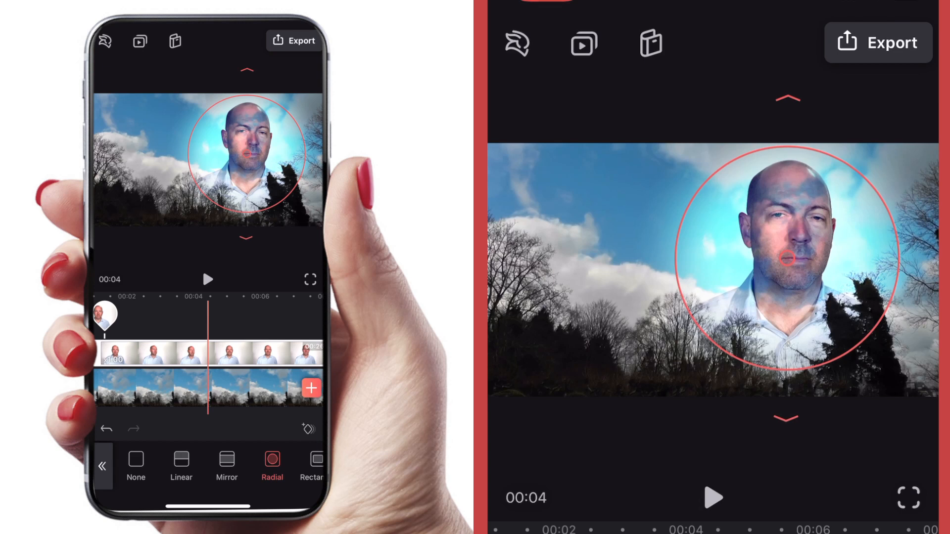
pyautogui.click(208, 279)
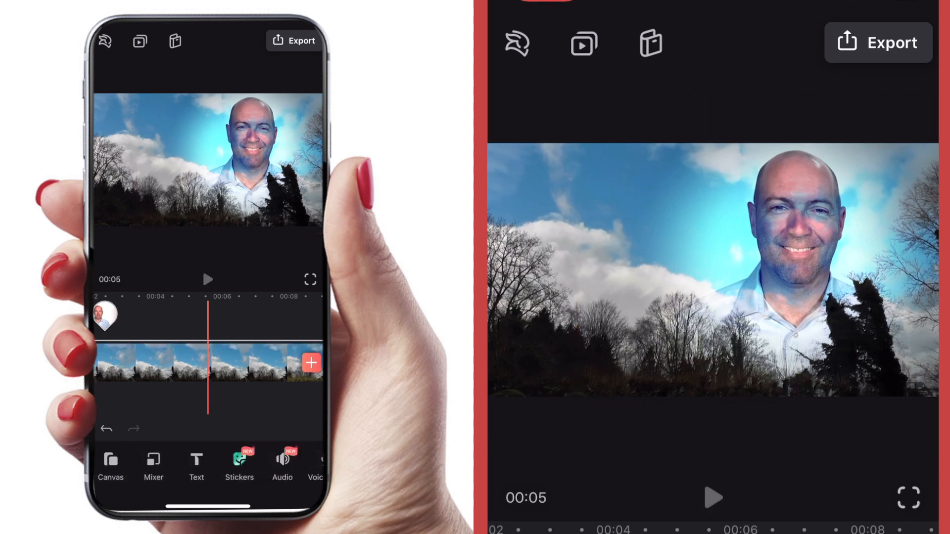
pyautogui.click(207, 279)
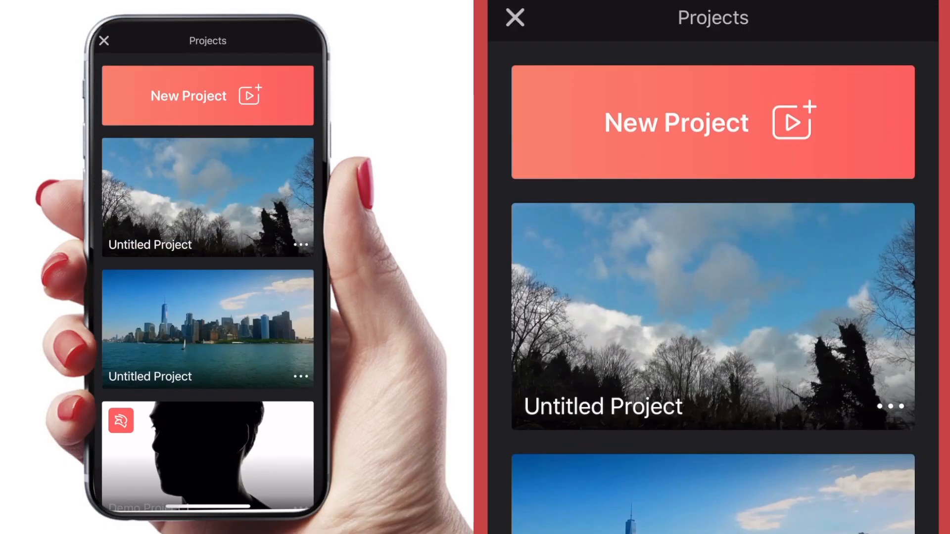
# Step: Start a new project with the silhouette clip and deselect that clip
pyautogui.click(207, 95)
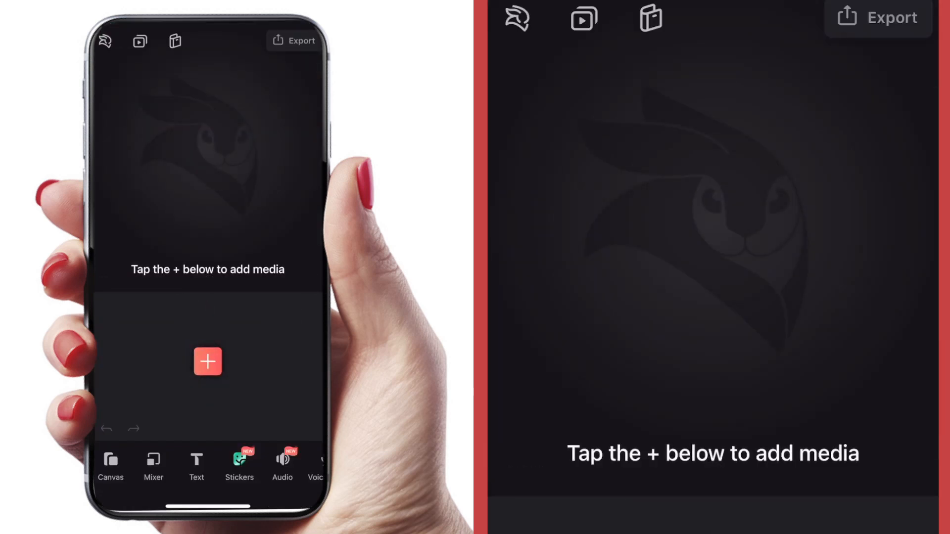
pyautogui.click(207, 362)
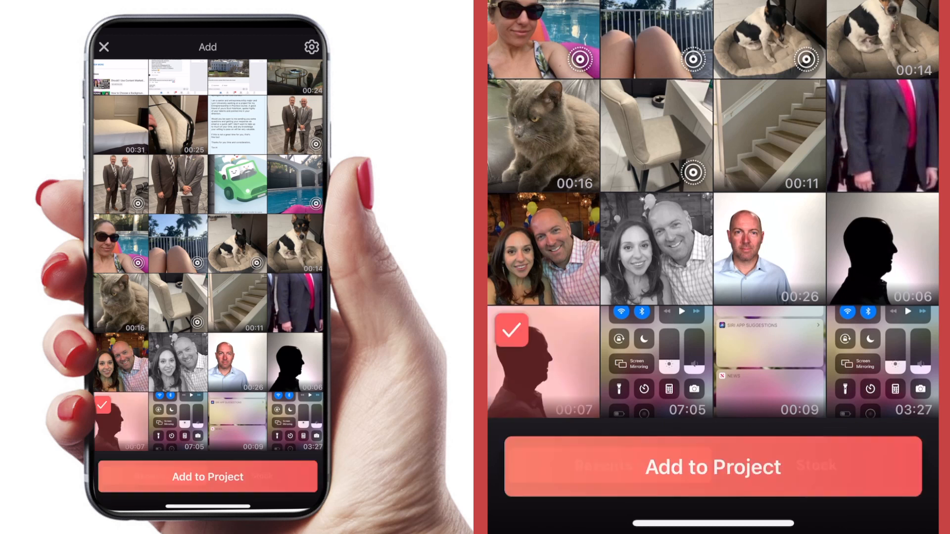
pyautogui.click(207, 477)
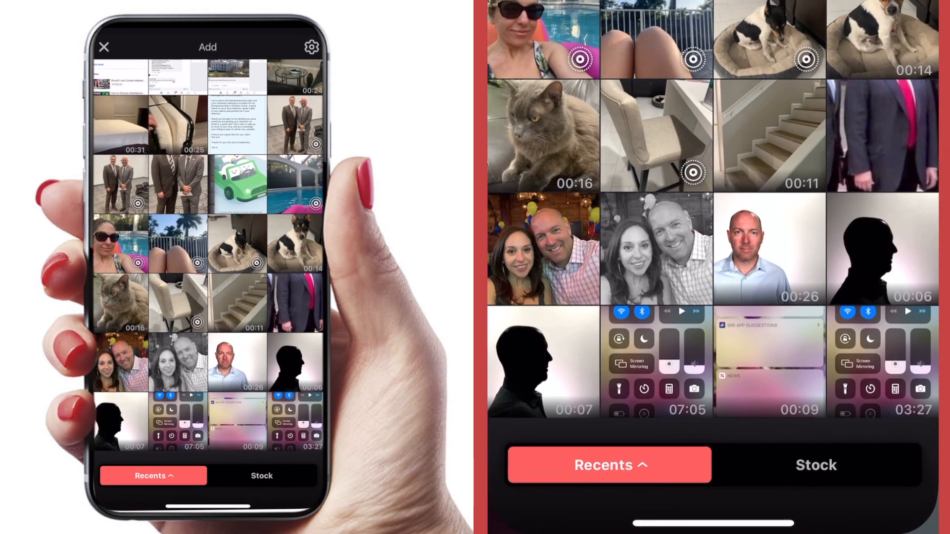
# Step: Browse Stock > Videoleap to the pink-and-blue galaxy clip and add it as a layer
pyautogui.click(262, 476)
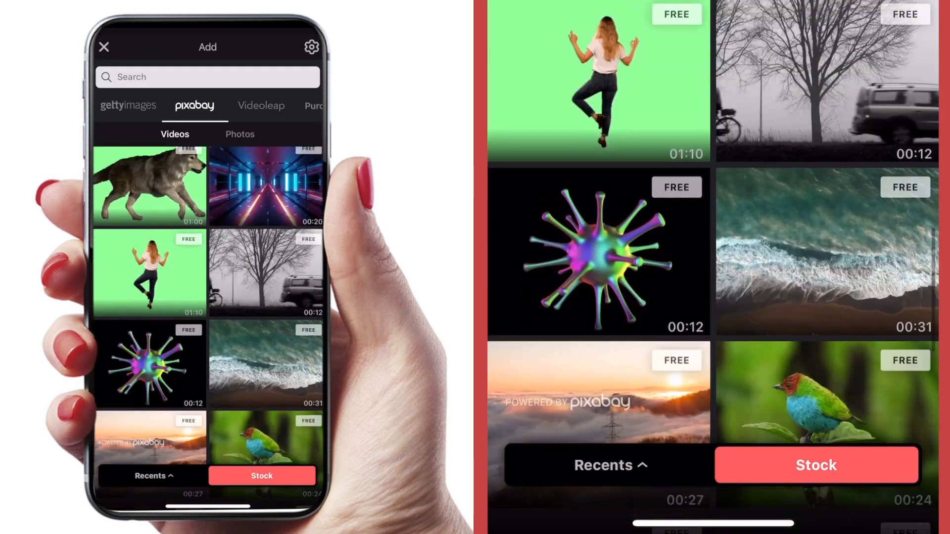
pyautogui.scroll(-3)
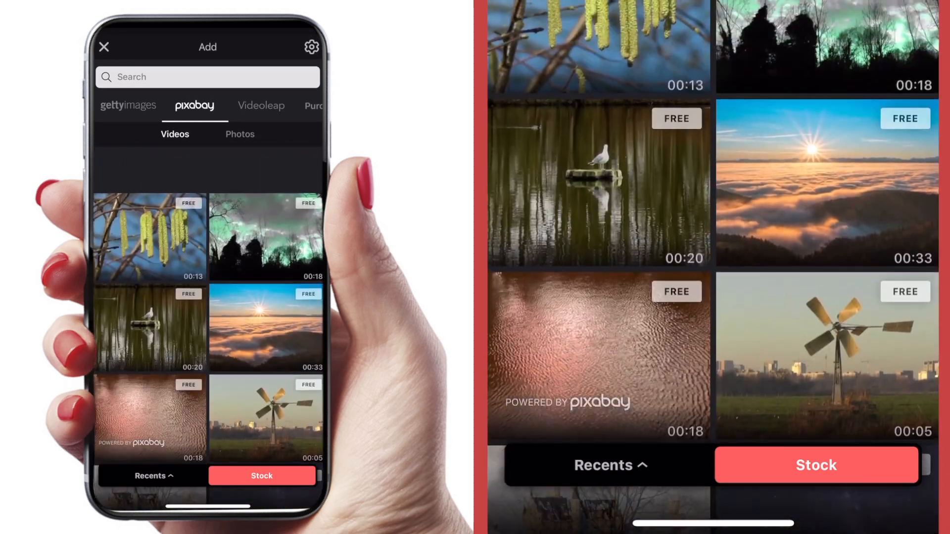
pyautogui.click(262, 106)
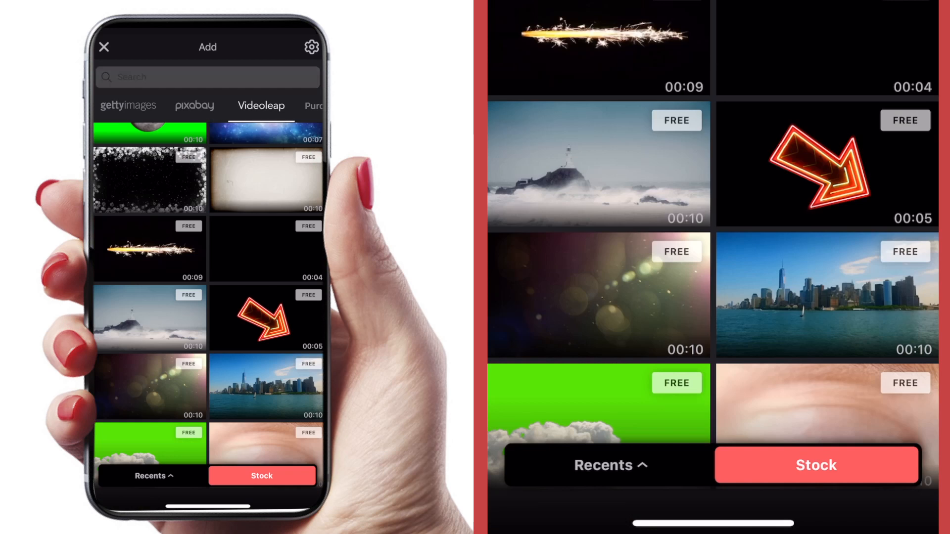
pyautogui.scroll(-3)
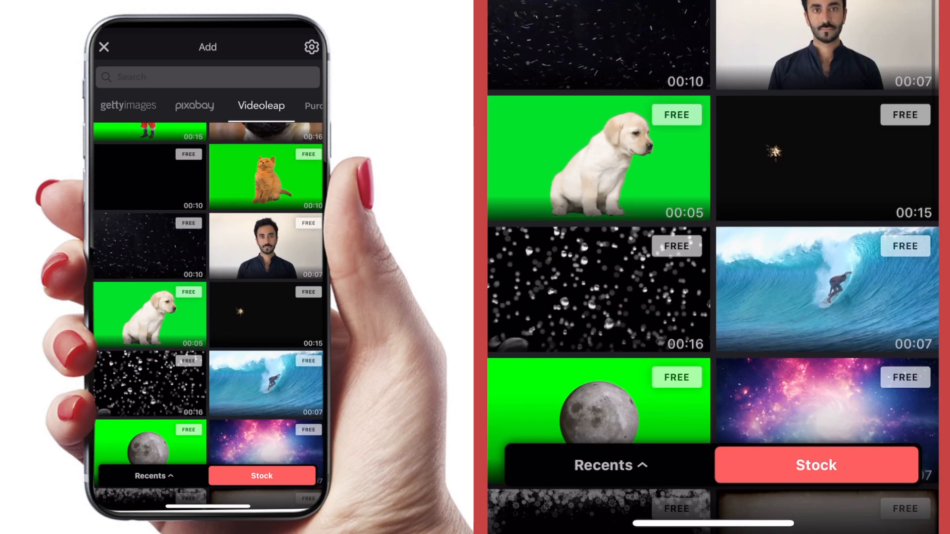
pyautogui.scroll(-3)
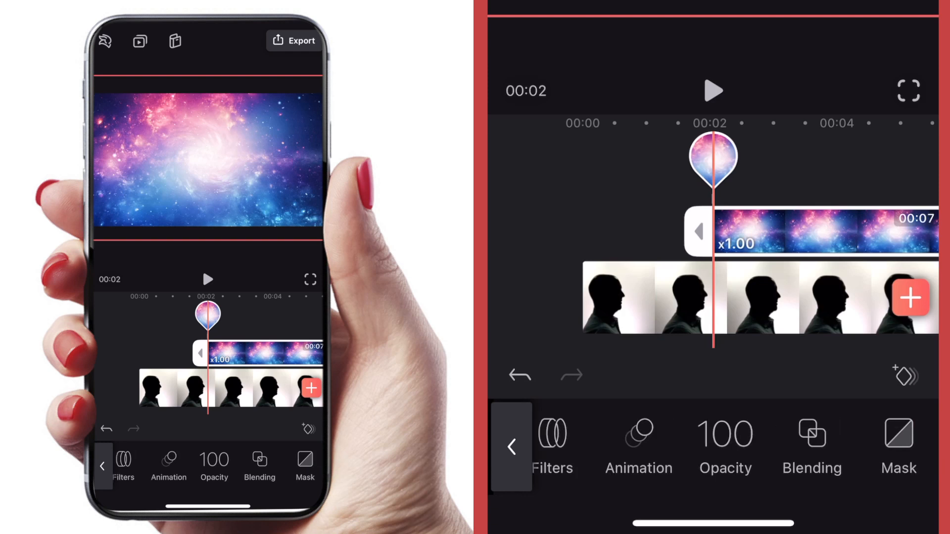
# Step: Try Darken, Plus Lighter, Plus Darker, Lighten and Hard Light blends on the galaxy layer
pyautogui.hscroll(-3)
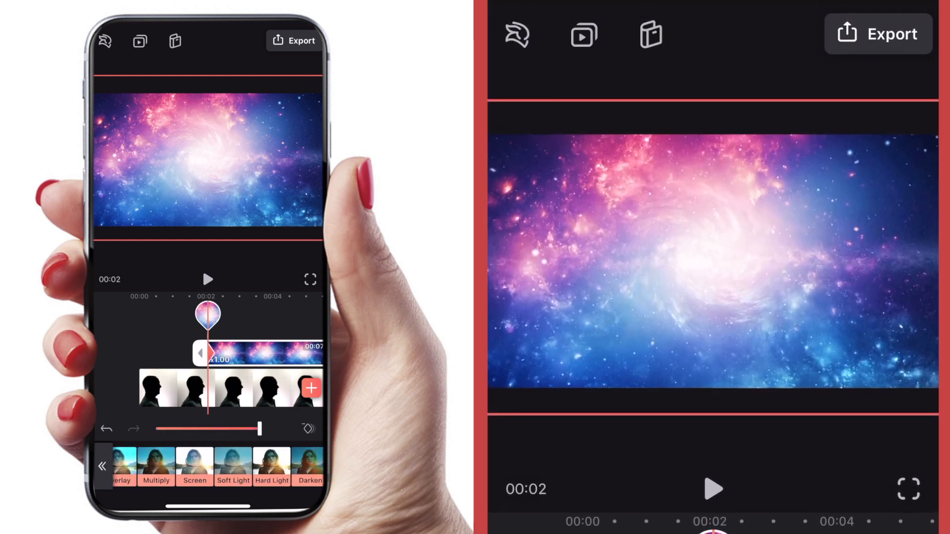
pyautogui.click(255, 468)
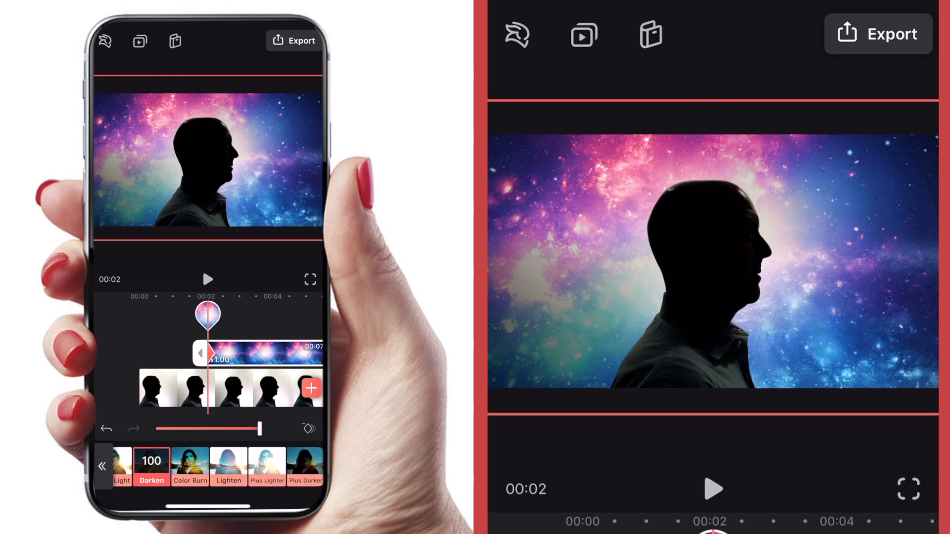
pyautogui.click(267, 466)
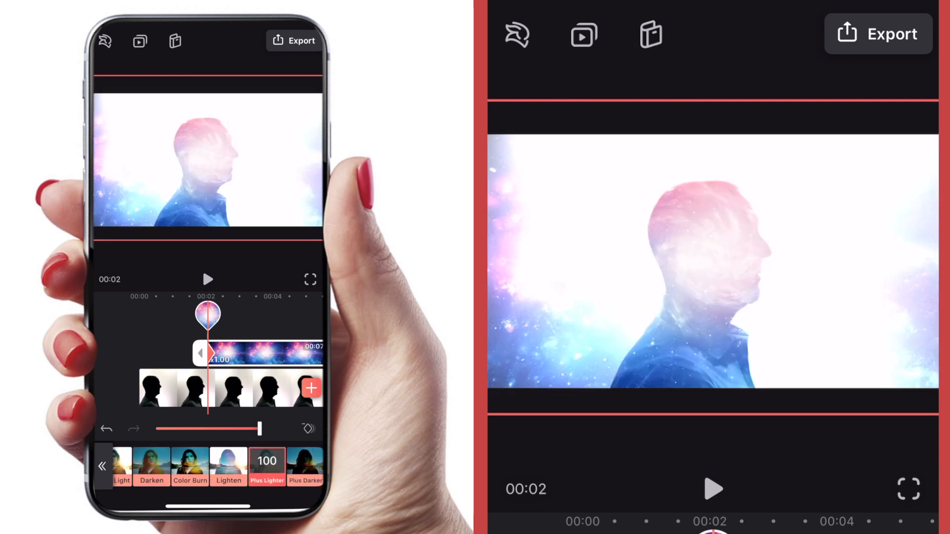
pyautogui.click(305, 467)
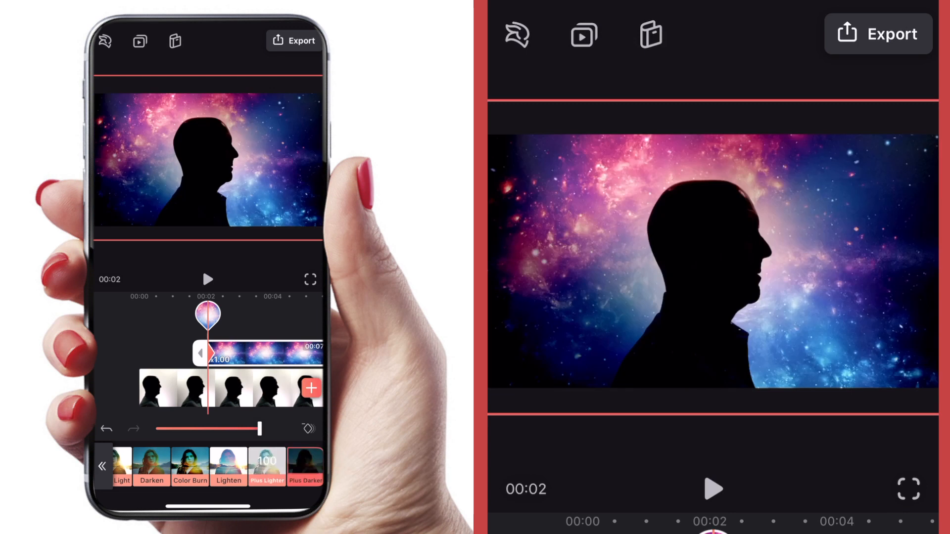
pyautogui.click(229, 467)
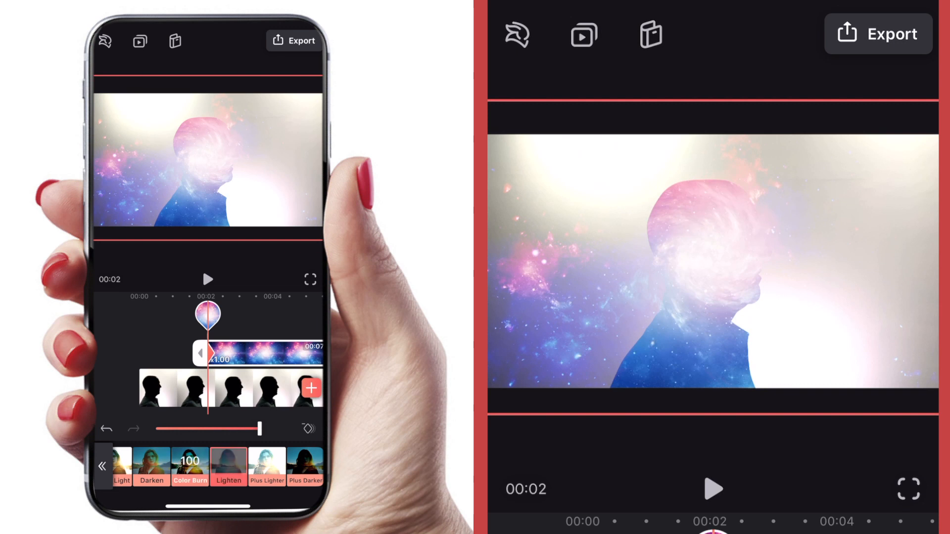
pyautogui.click(222, 465)
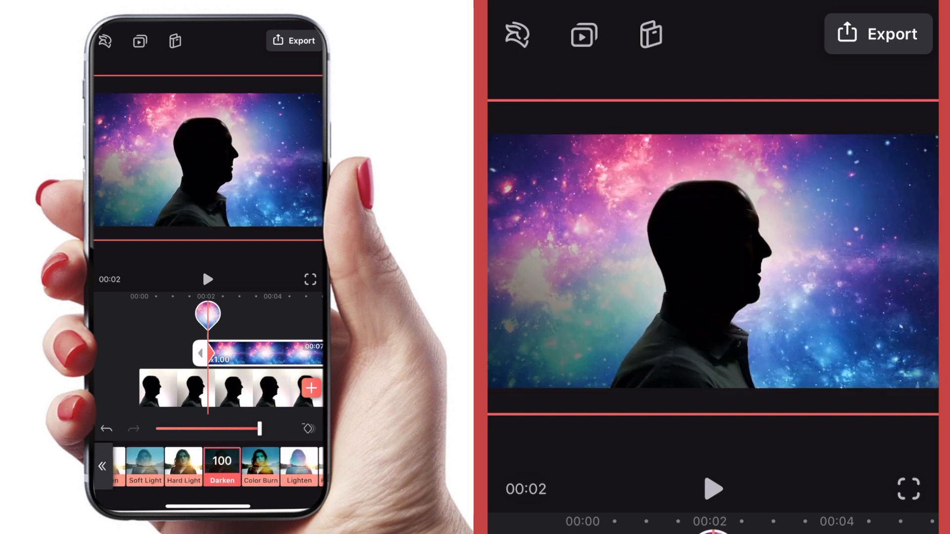
pyautogui.click(189, 466)
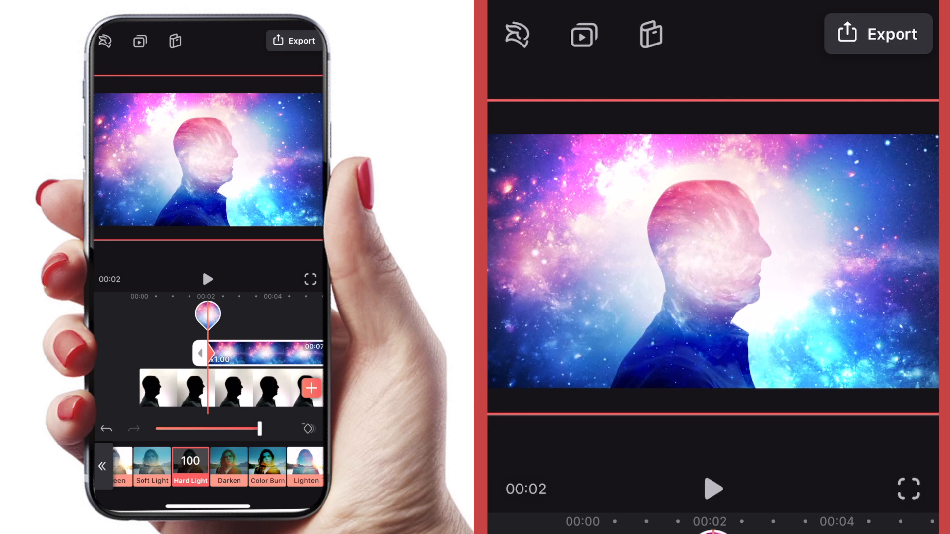
# Step: Blend the galaxy layer with Multiply, add a keyframe, and set strength to 29
pyautogui.click(209, 279)
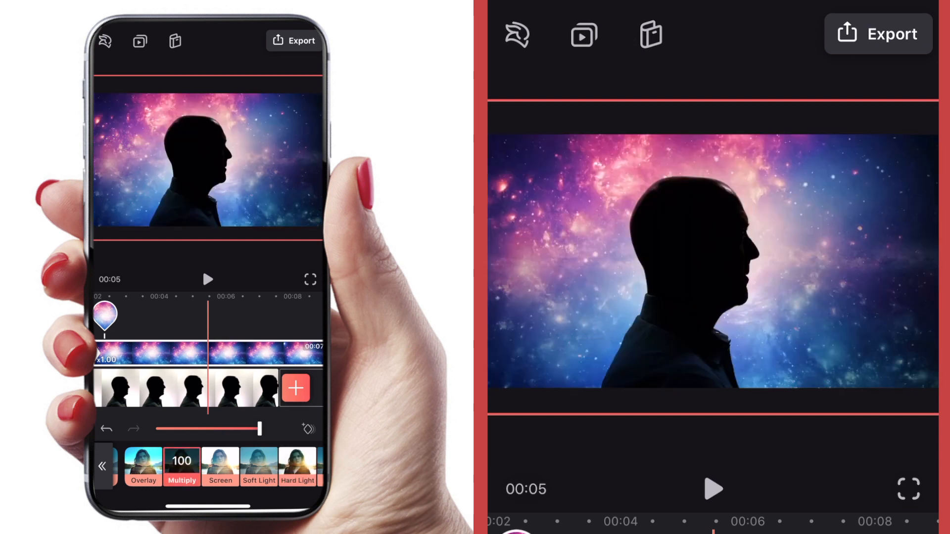
pyautogui.click(143, 466)
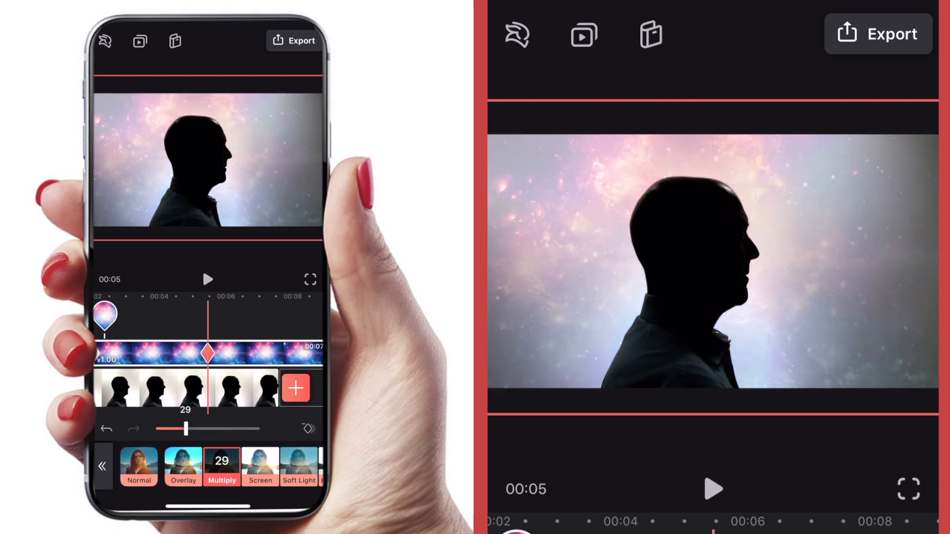
pyautogui.moveTo(188, 429); pyautogui.dragTo(212, 429)
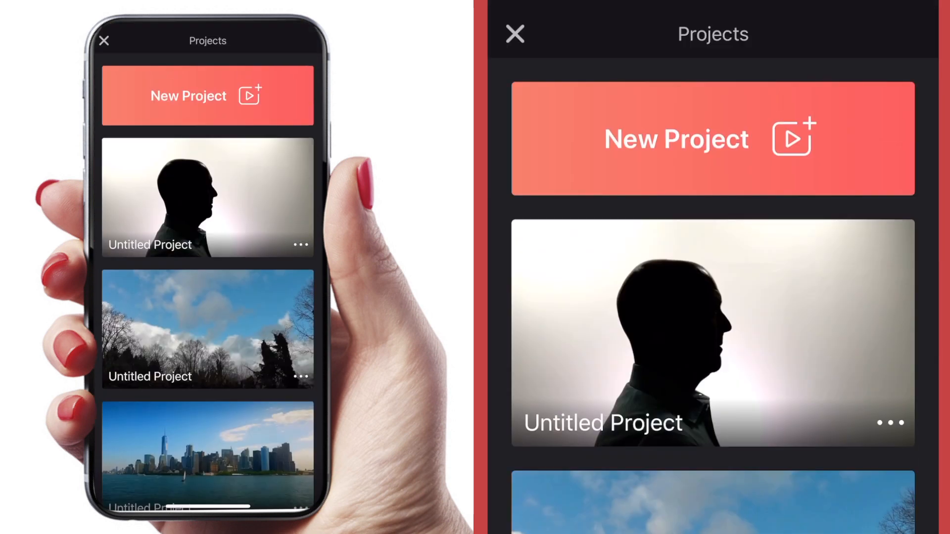
# Step: Create a new empty project and scroll through the Videoleap stock clips
pyautogui.click(207, 95)
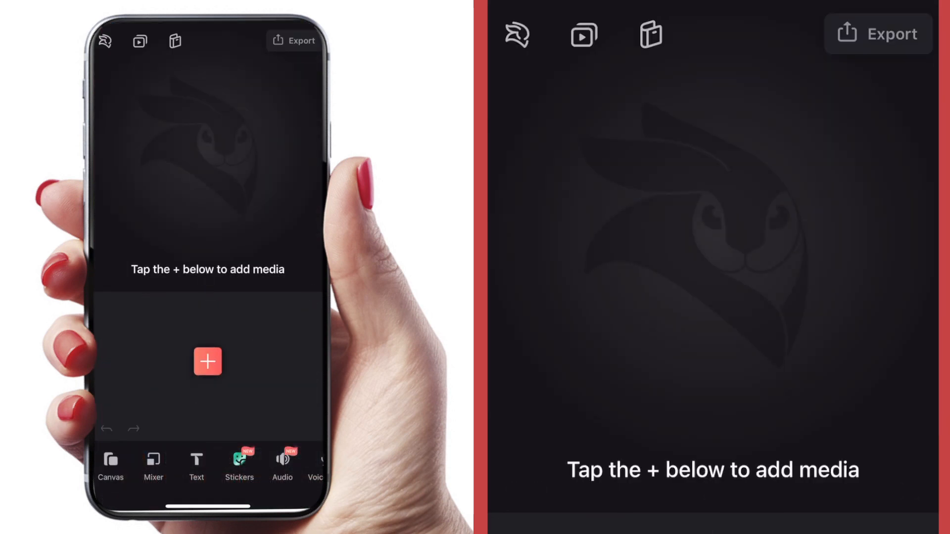
pyautogui.click(207, 361)
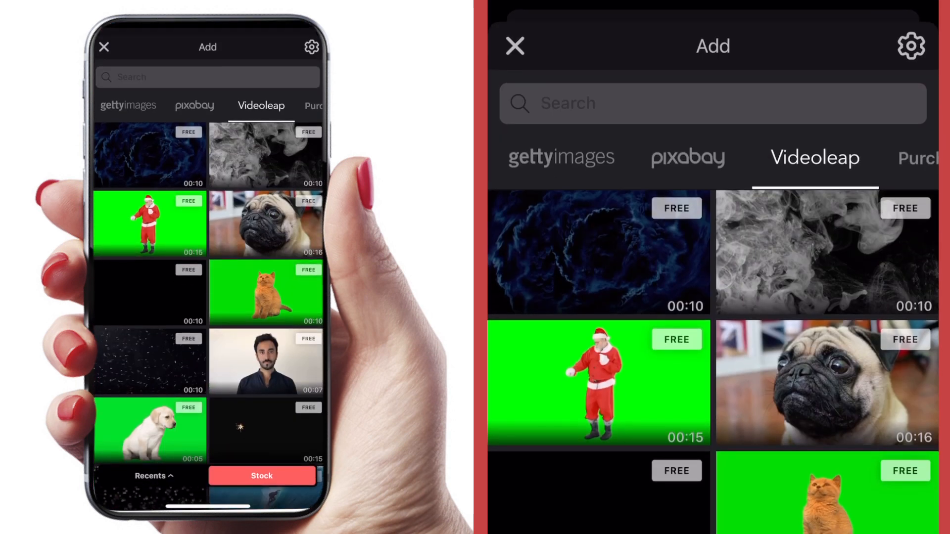
pyautogui.scroll(-3)
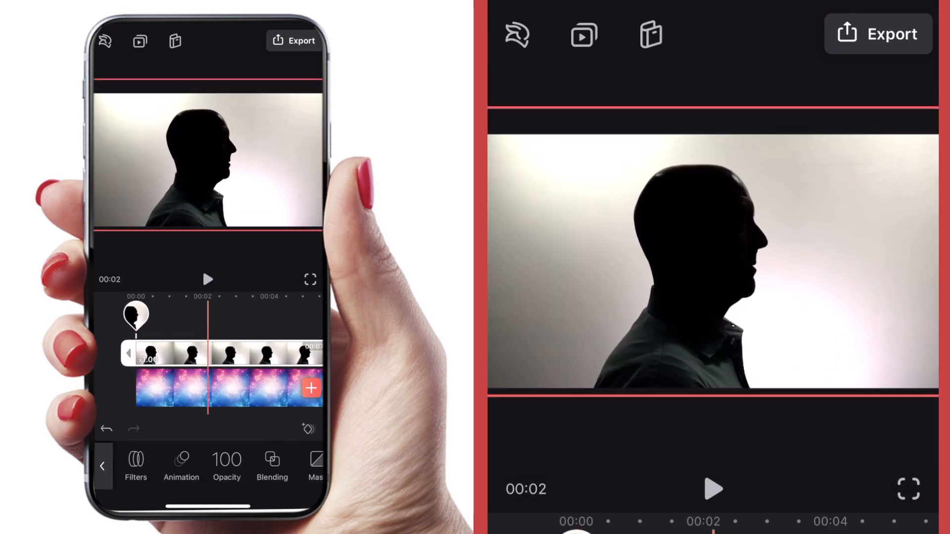
# Step: Give the silhouette layer a Lighten blend, dropping intensity to 10 then returning it to 100
pyautogui.click(271, 465)
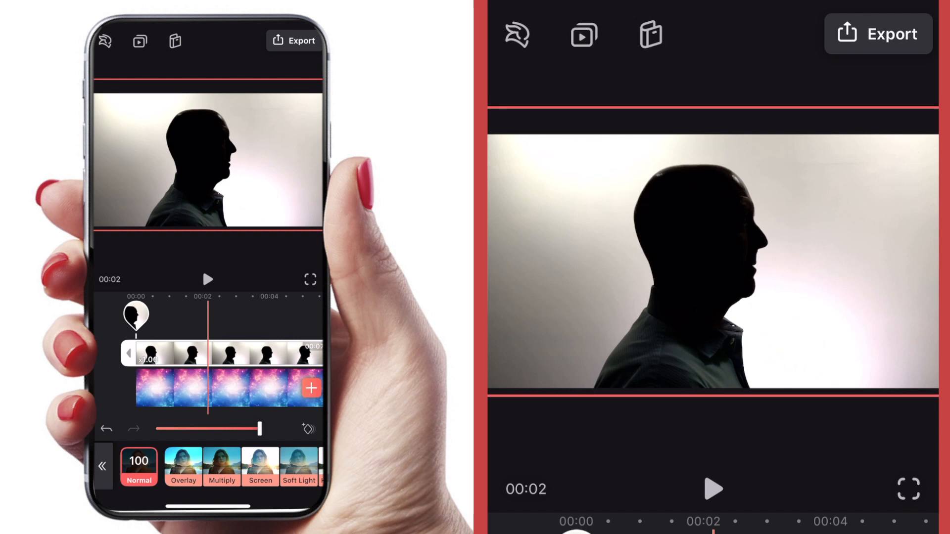
pyautogui.click(221, 466)
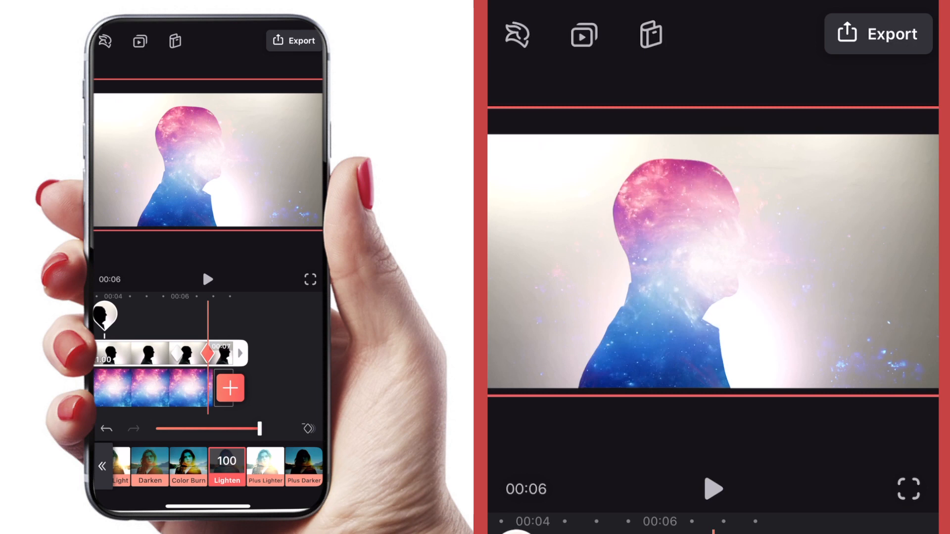
pyautogui.moveTo(260, 429); pyautogui.dragTo(164, 429)
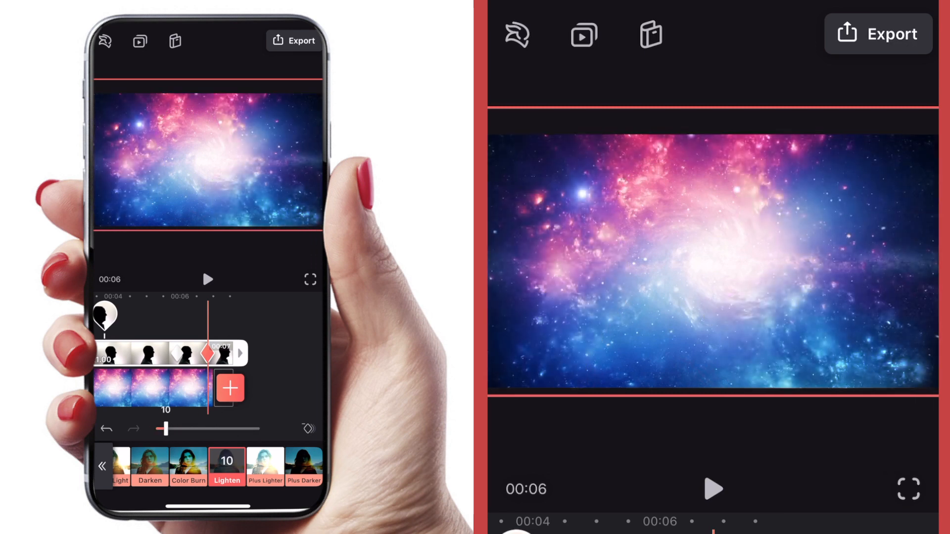
pyautogui.moveTo(165, 428); pyautogui.dragTo(261, 429)
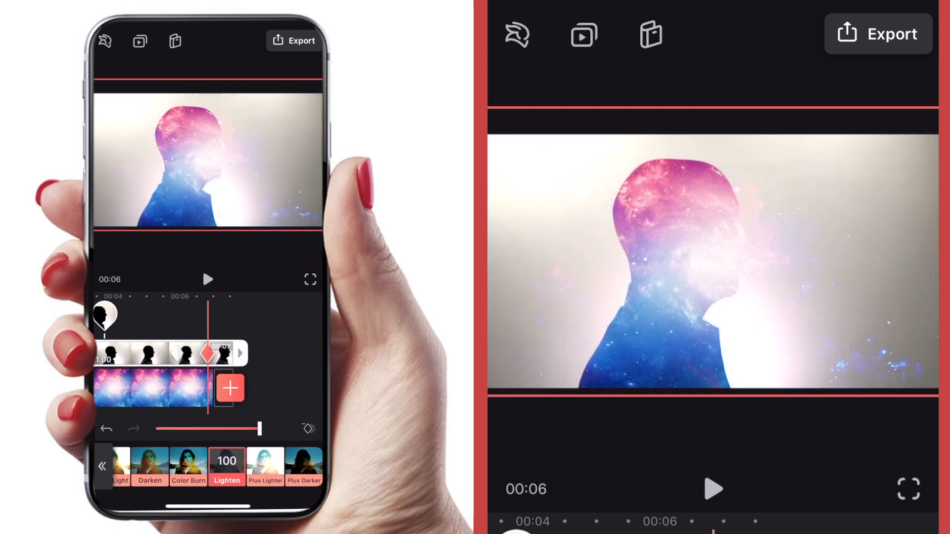